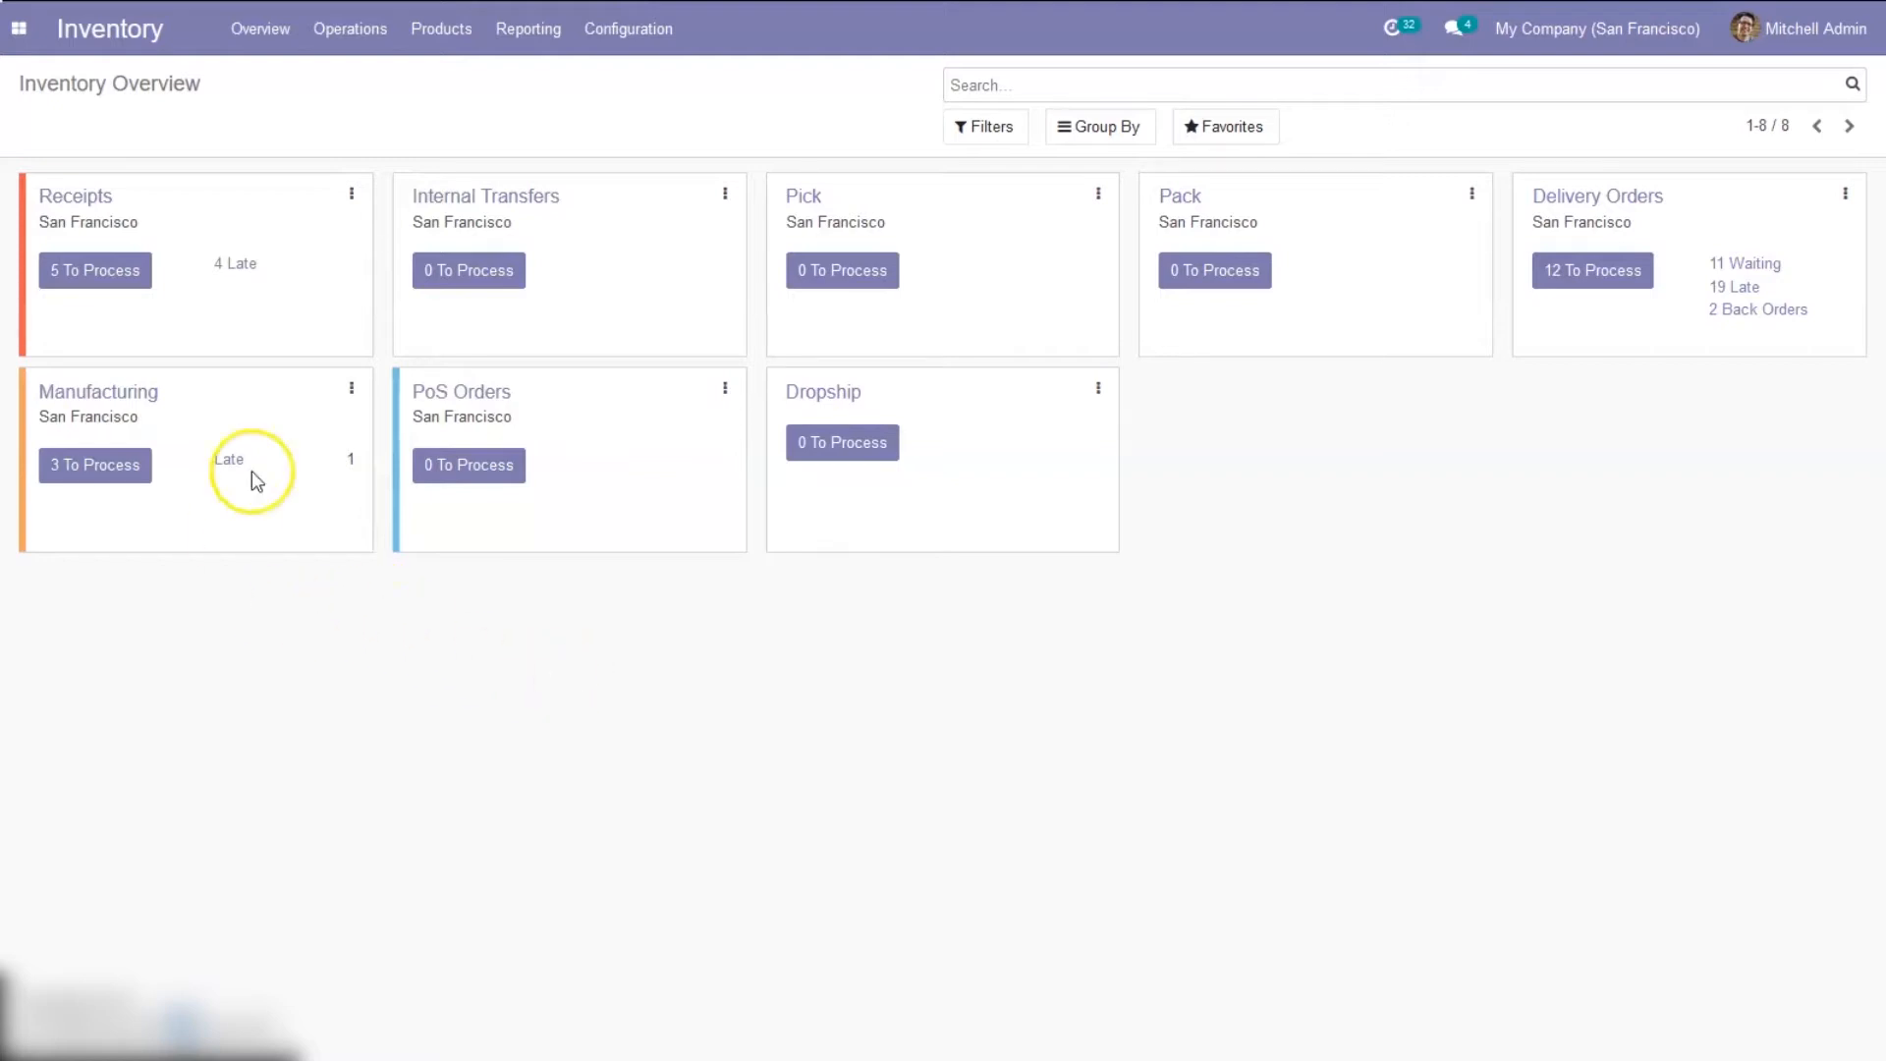
mouse_move(671, 122)
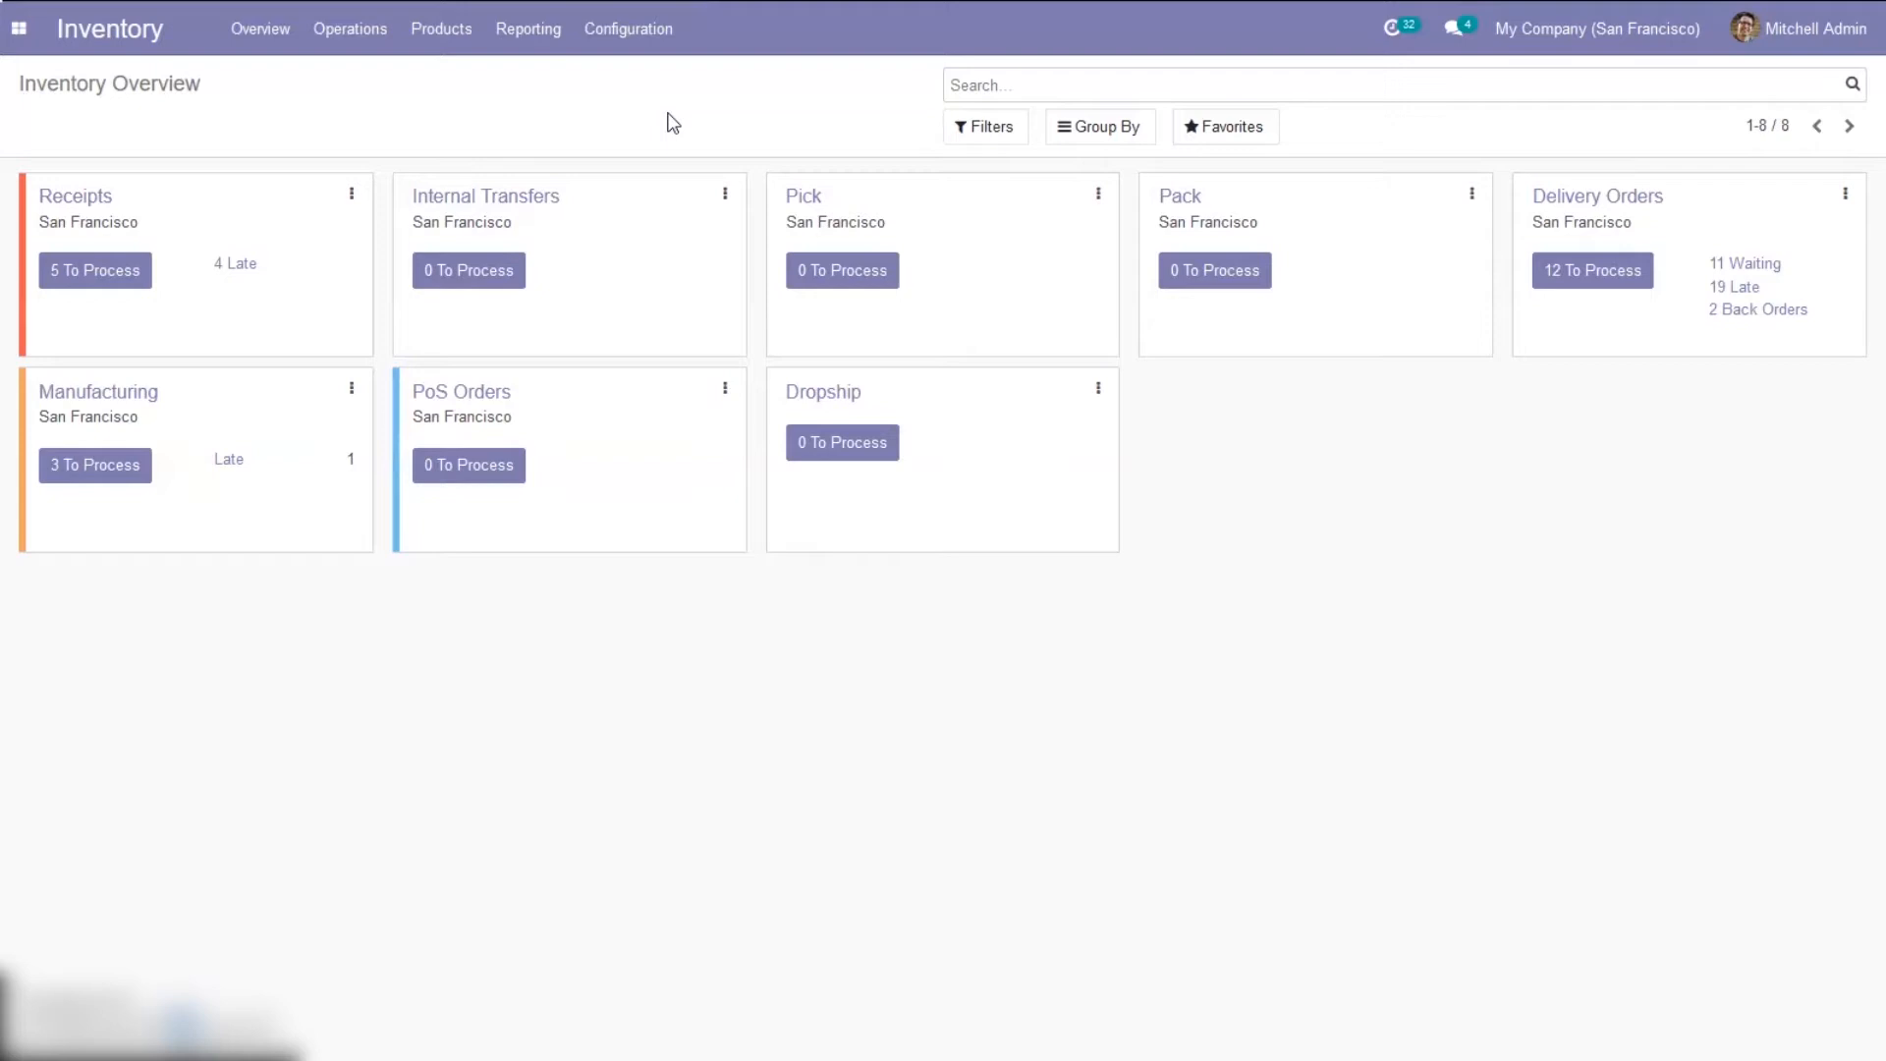
Search the Inventory settings for 'loc' and open the empty Putaway Rules list
left_click(627, 28)
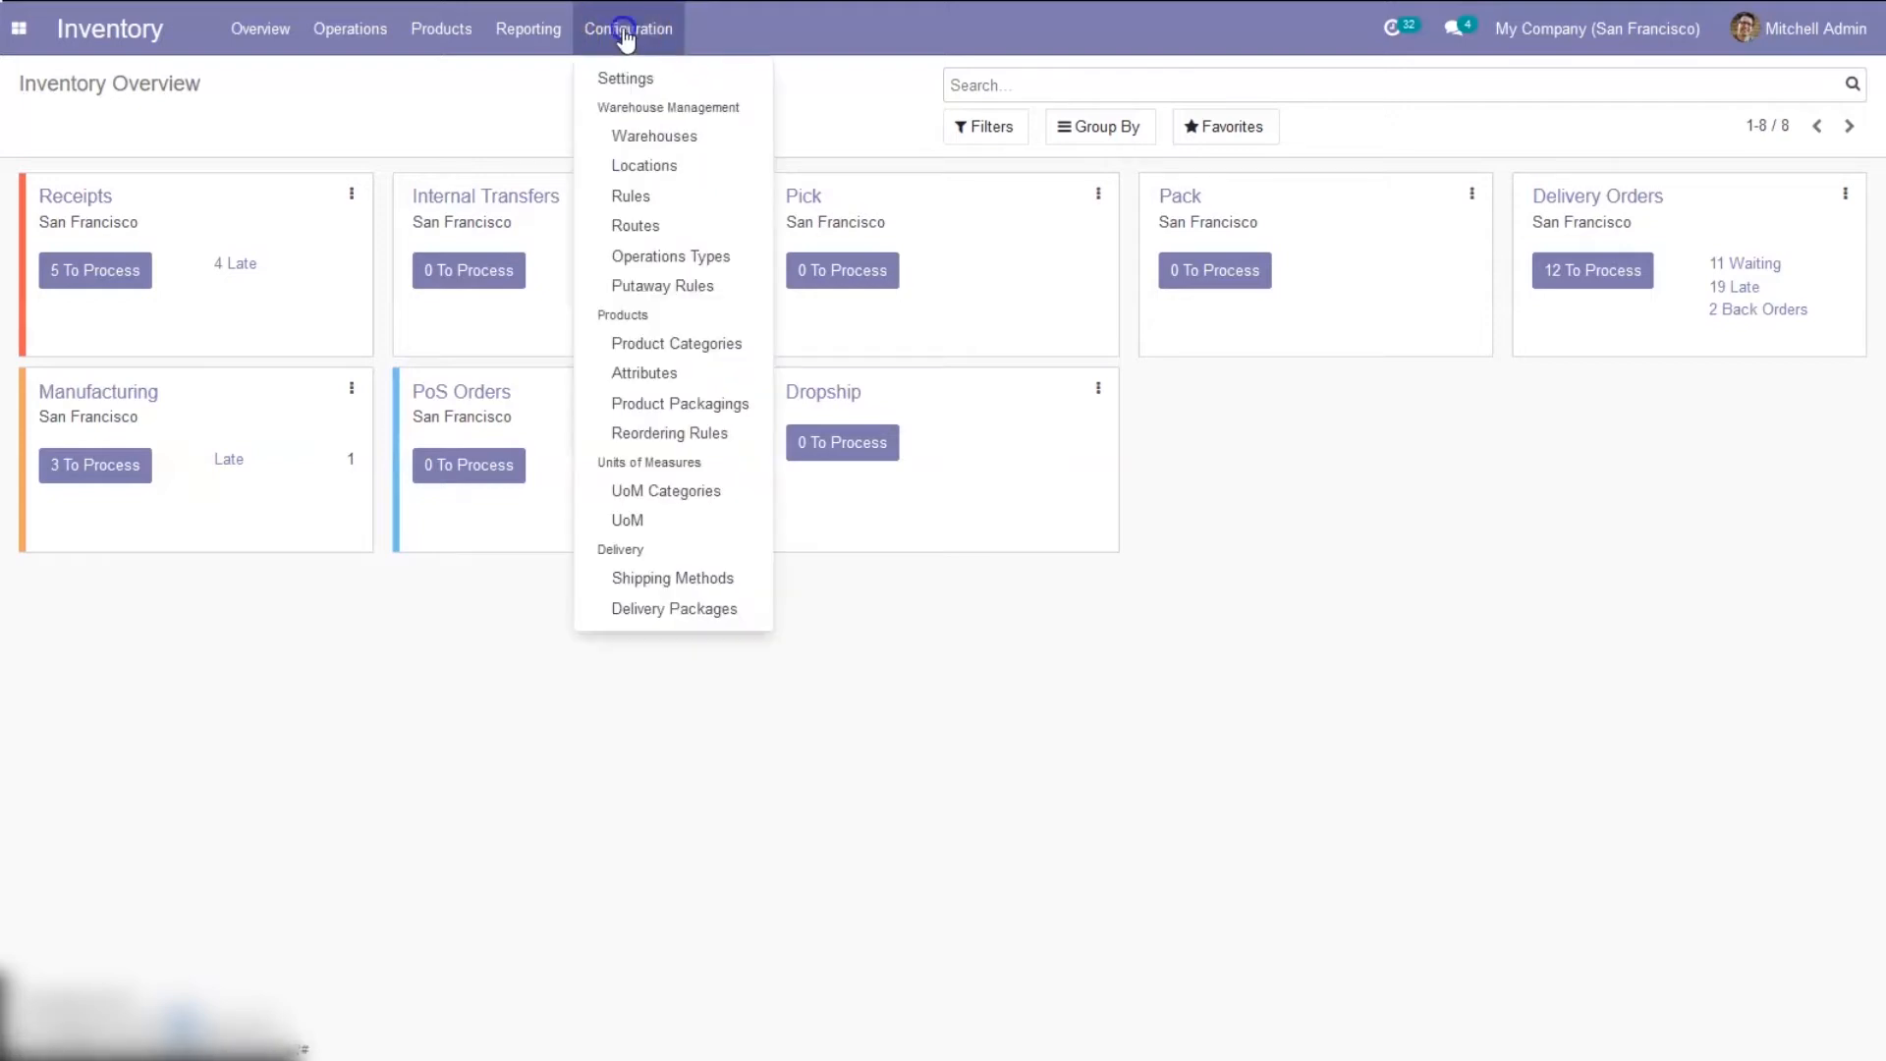
mouse_move(624, 78)
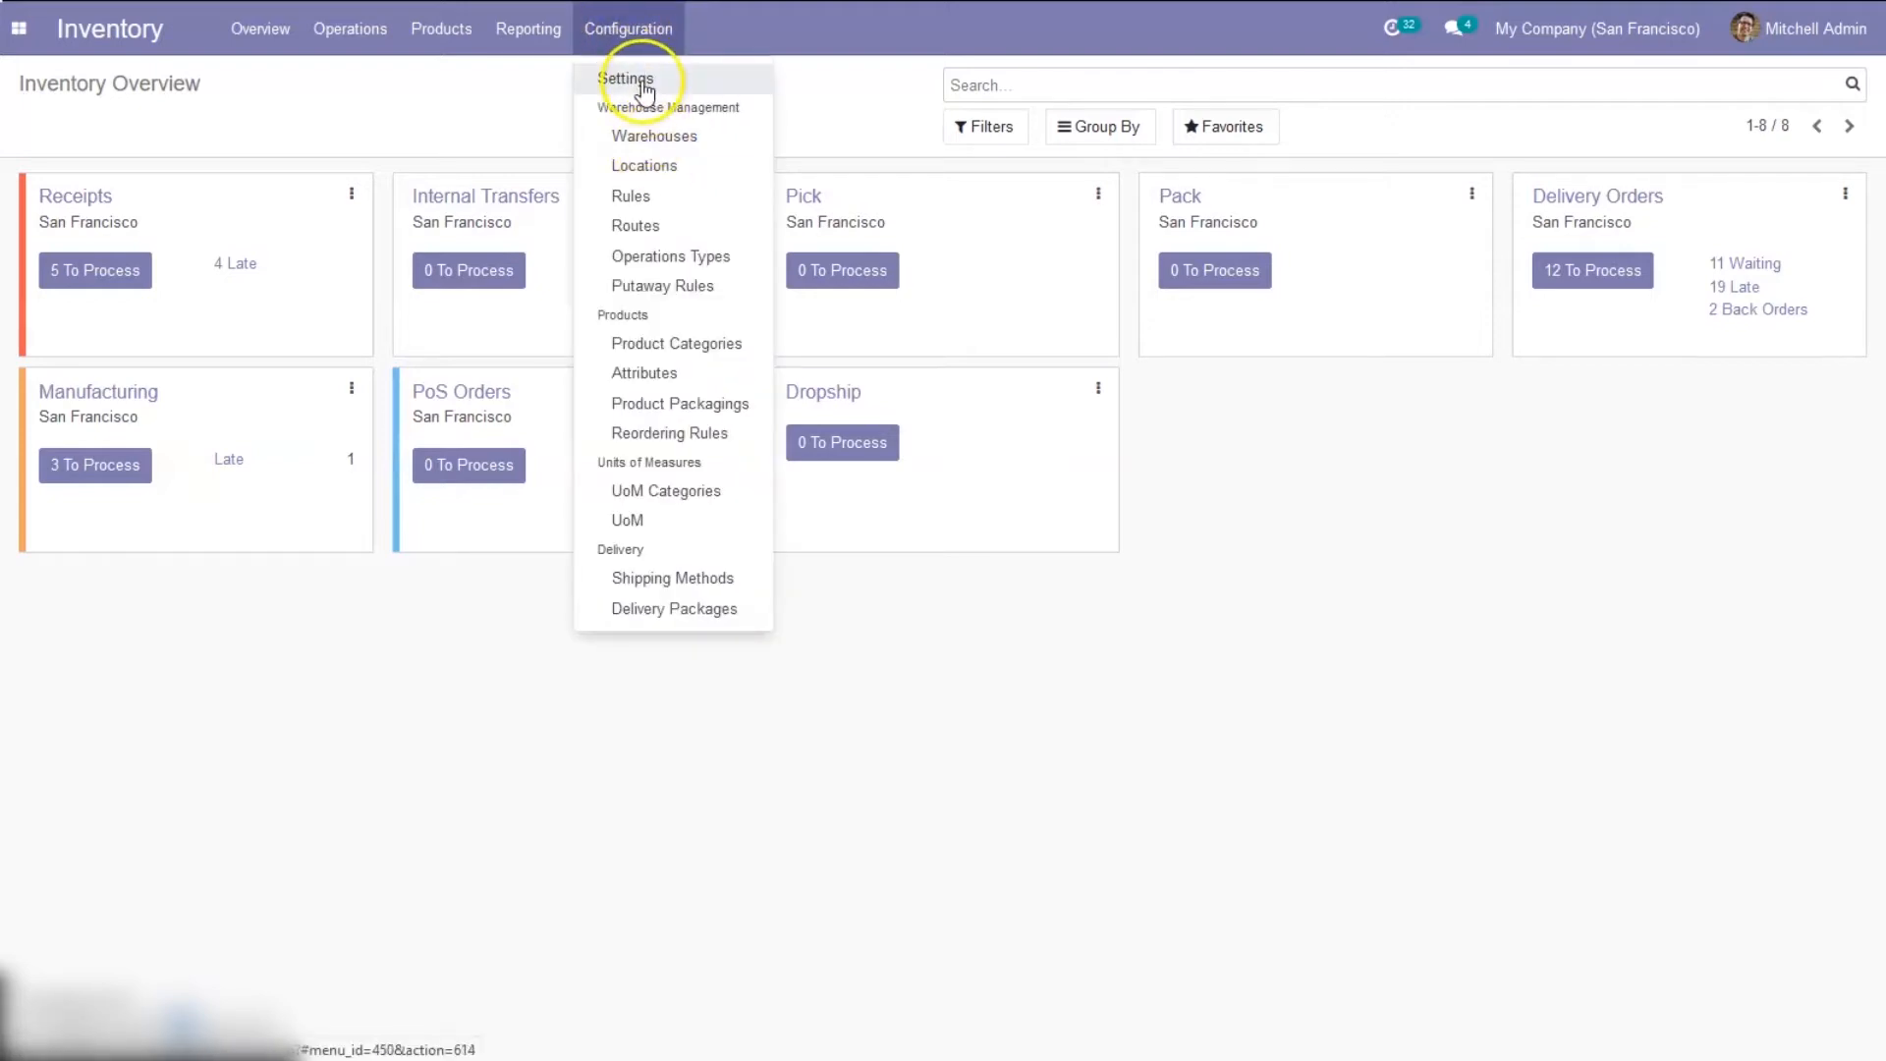
left_click(626, 28)
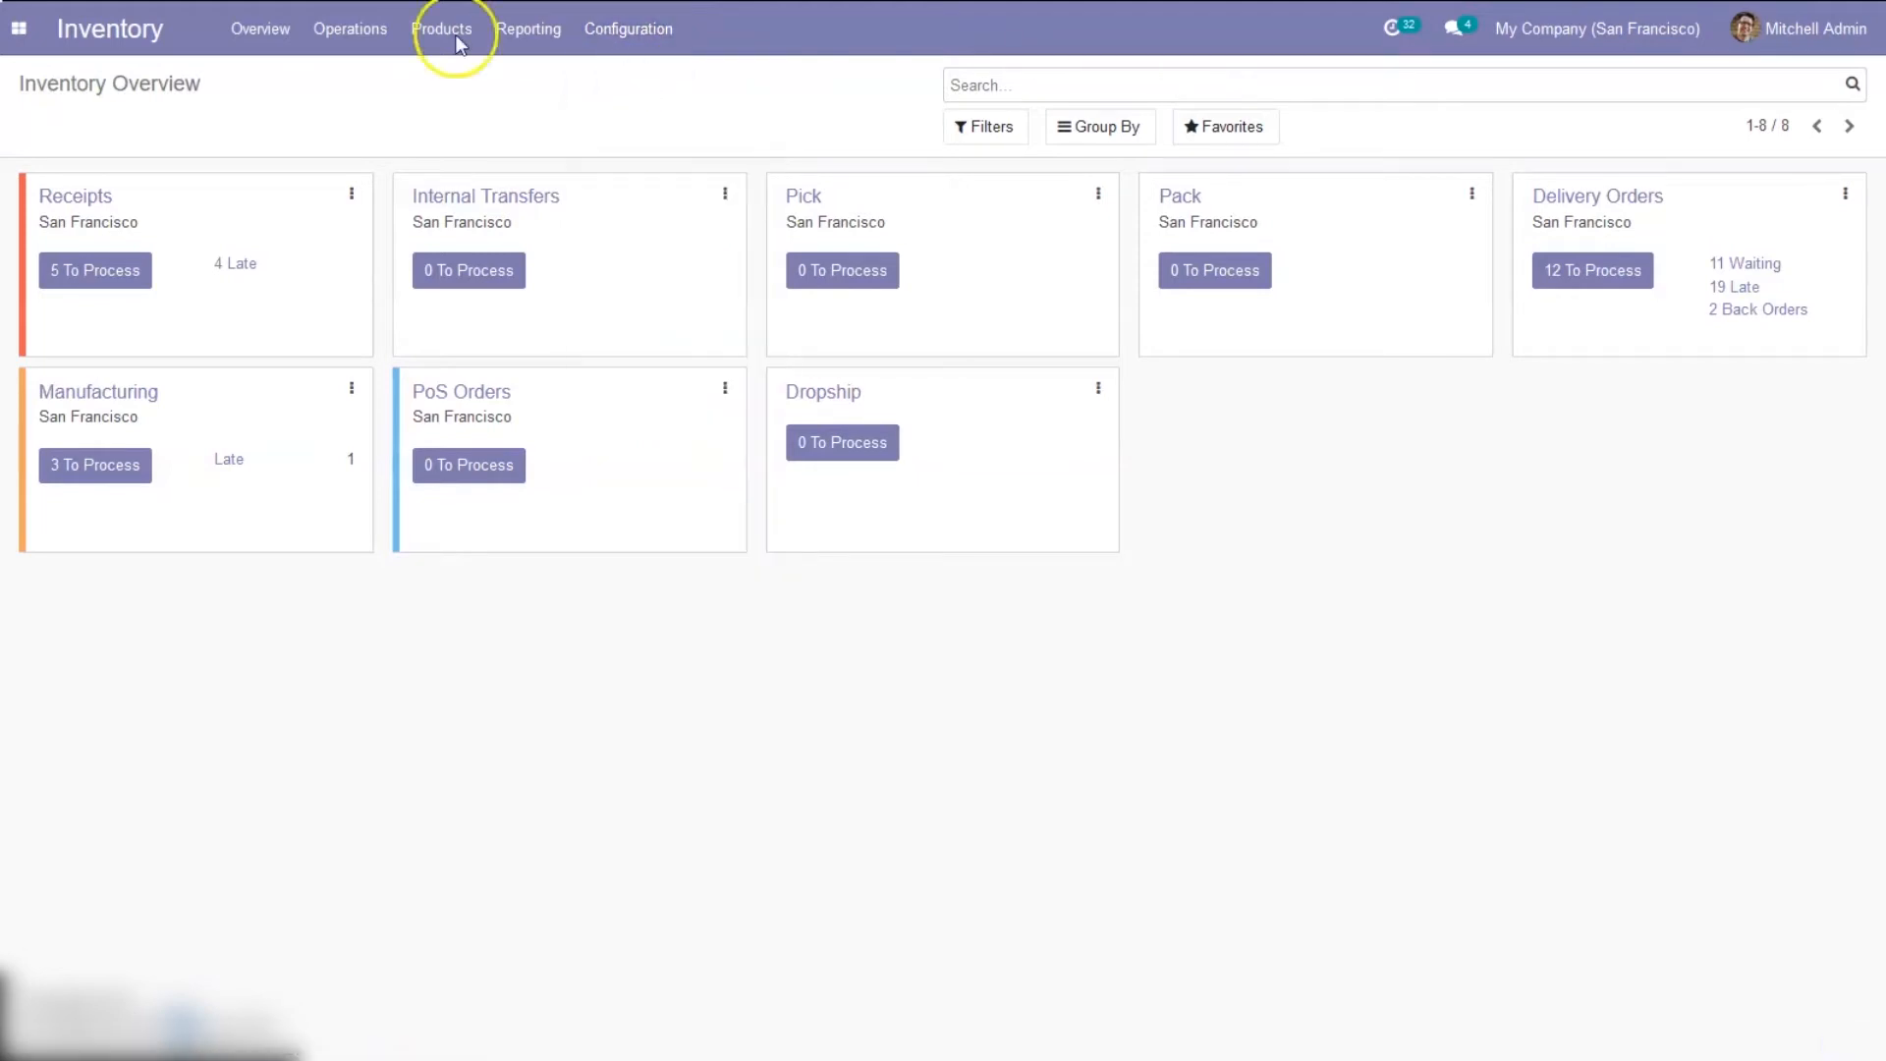
left_click(627, 28)
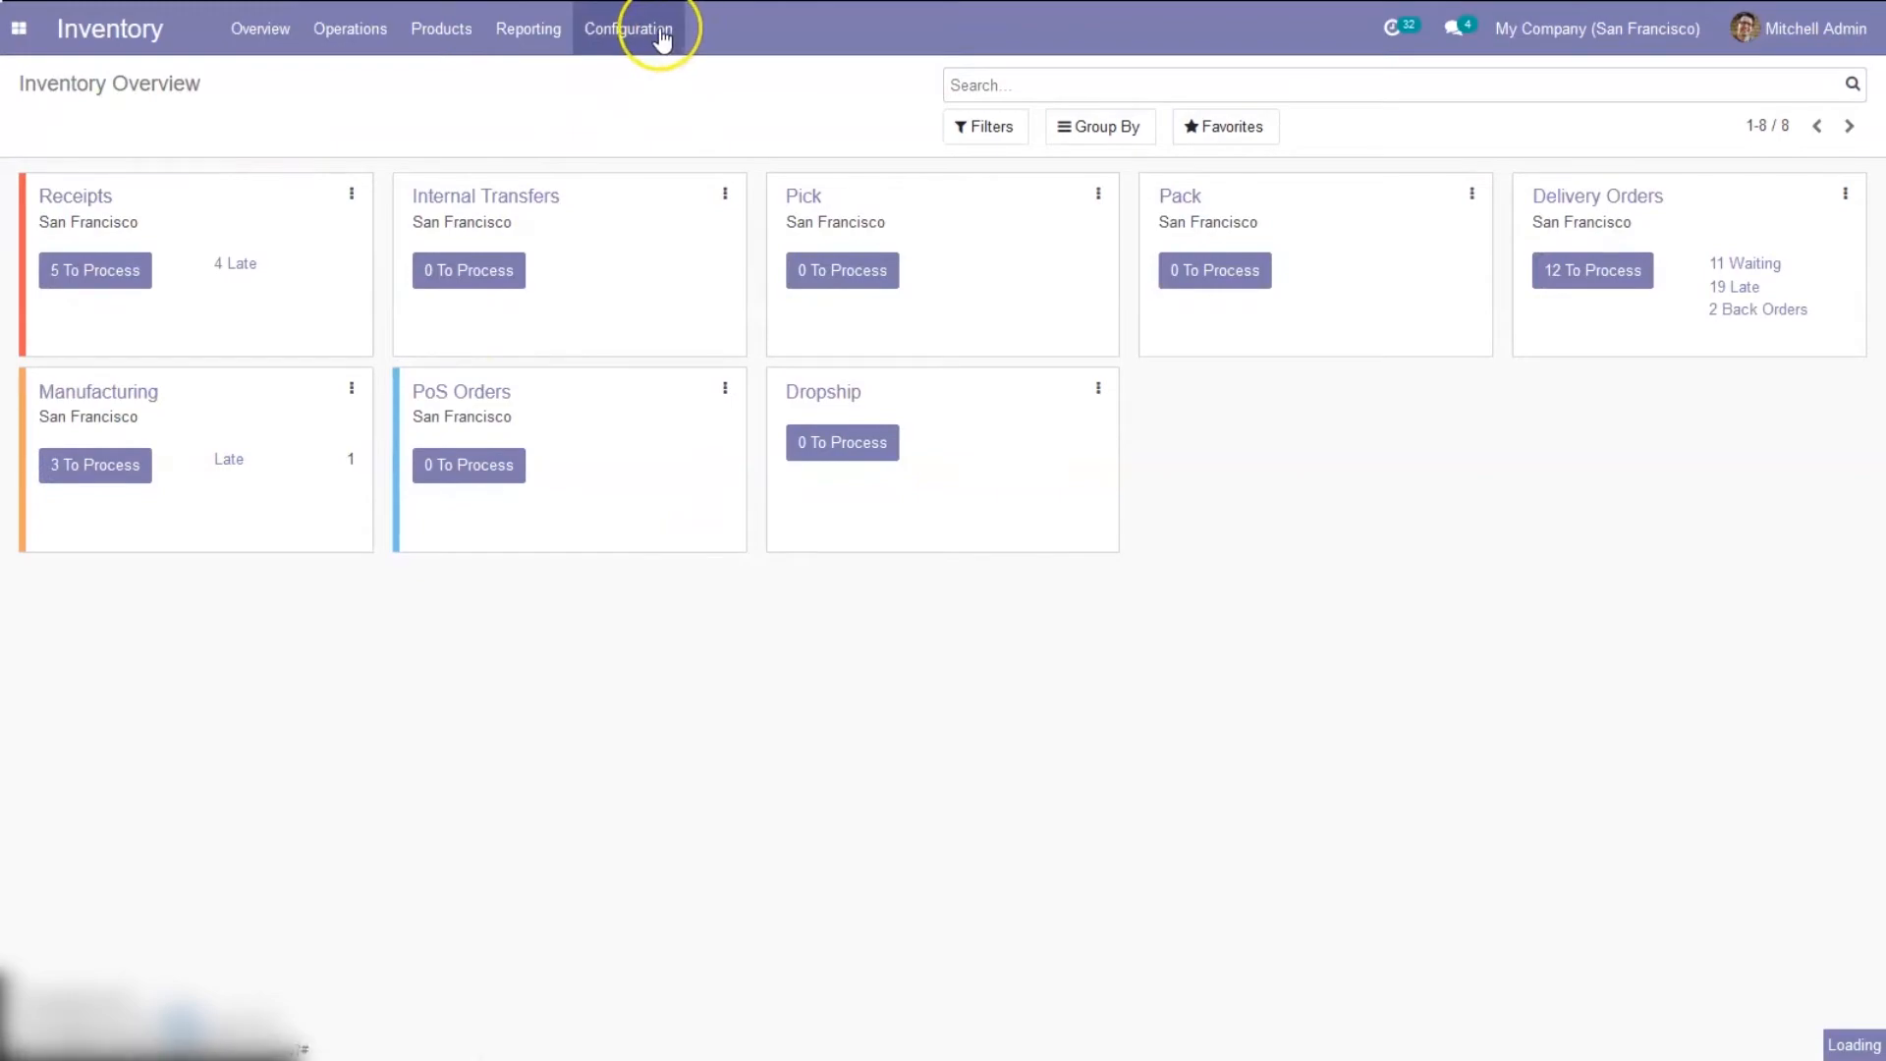
left_click(626, 27)
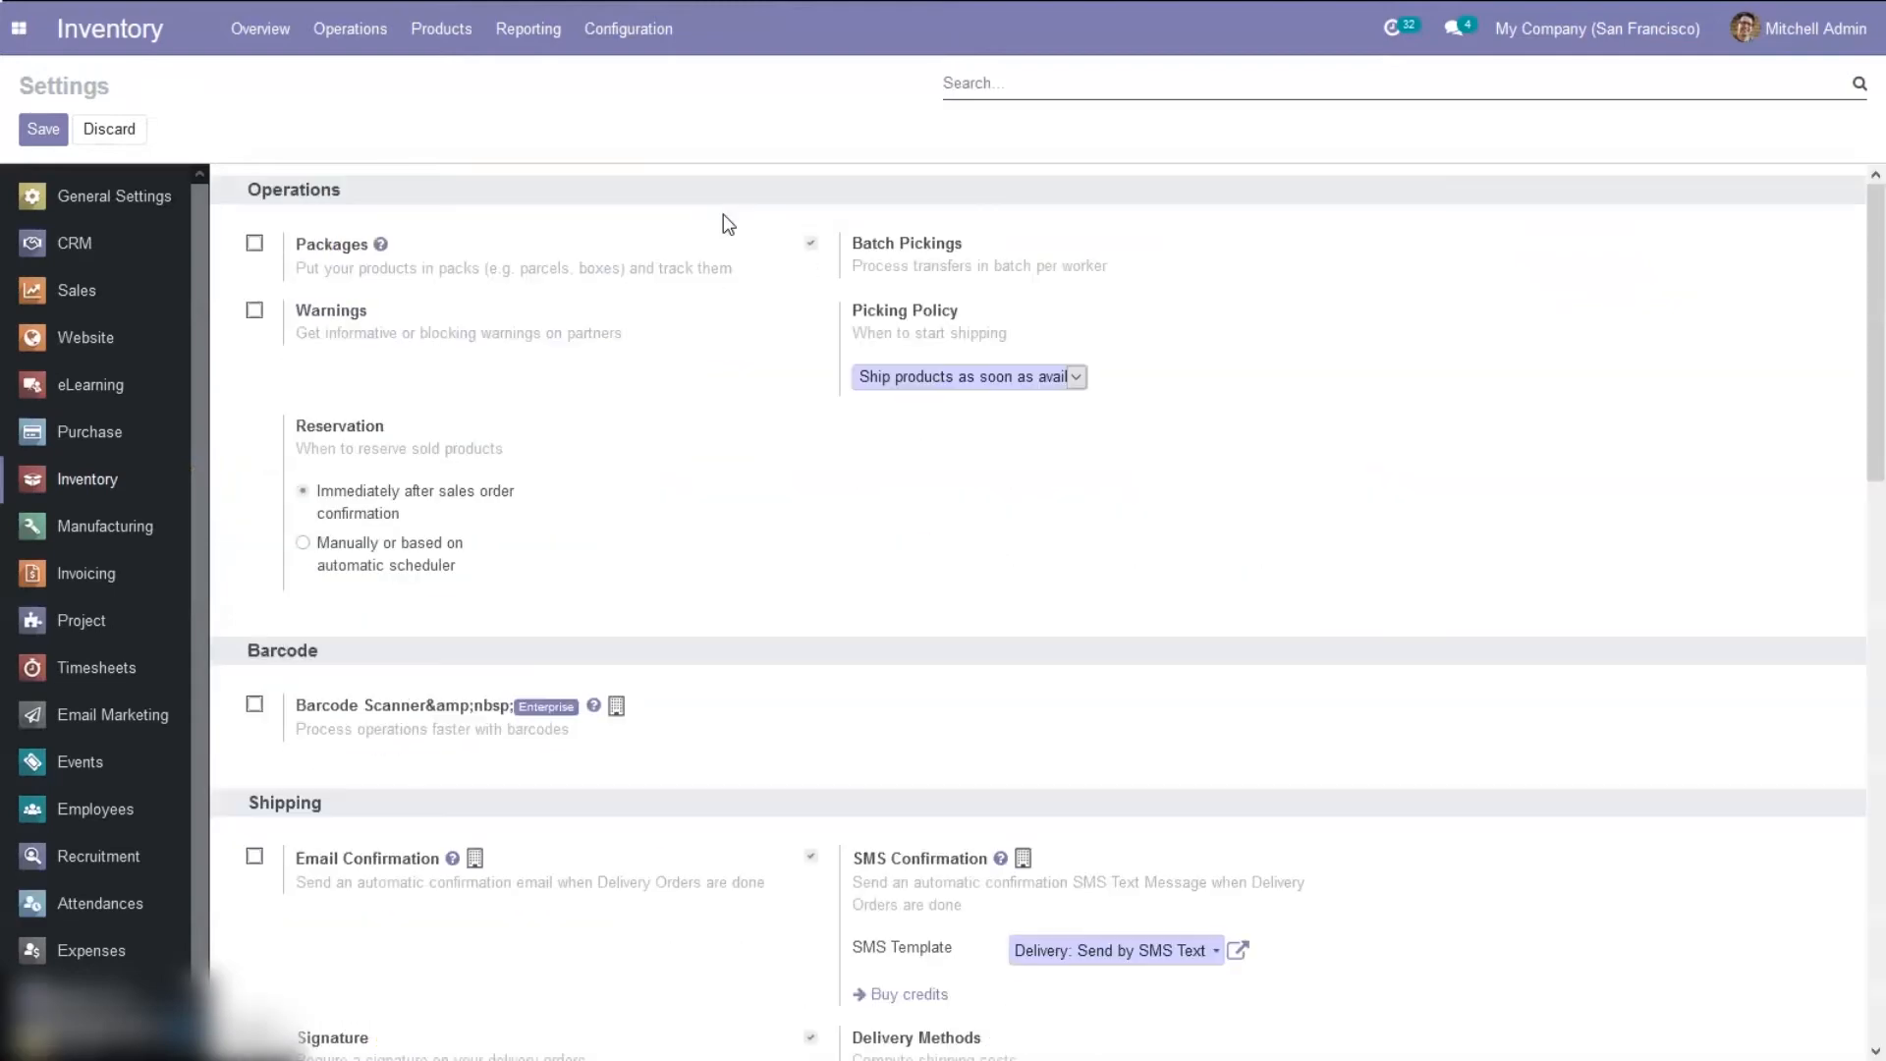
type("loca")
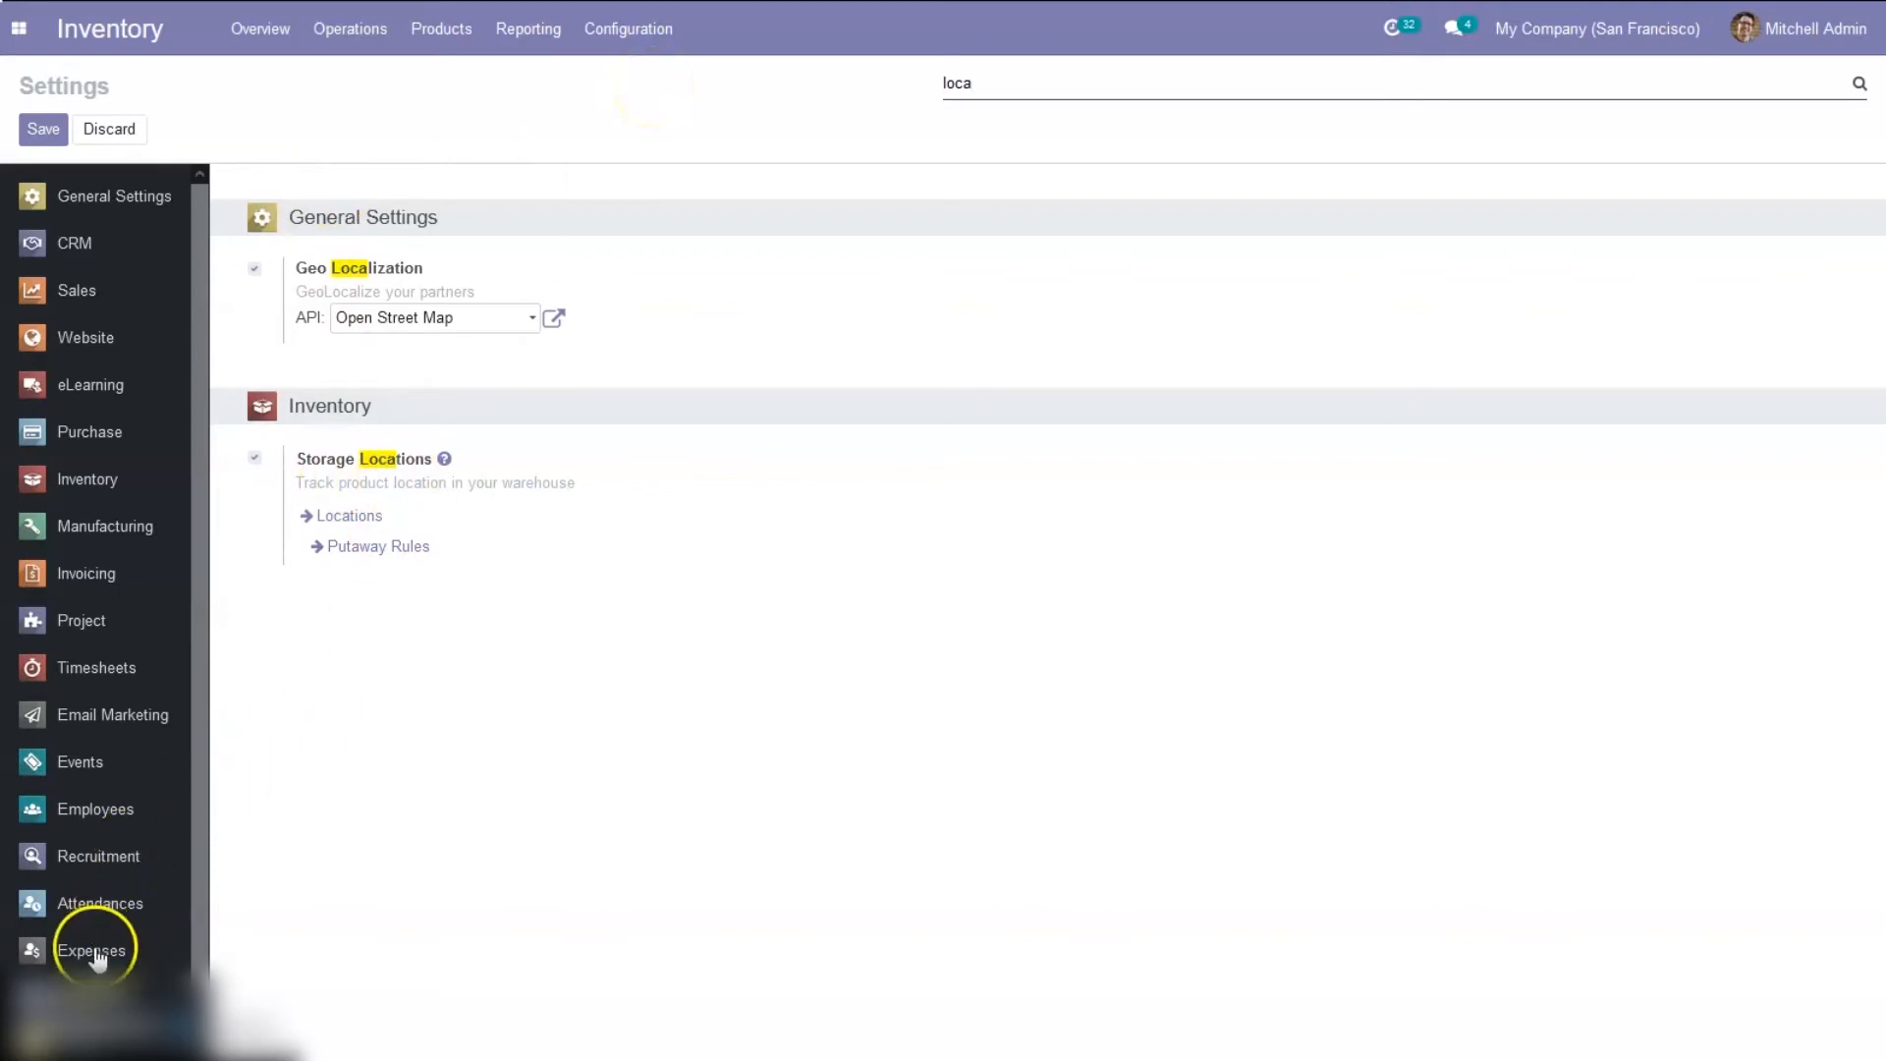
left_click(626, 27)
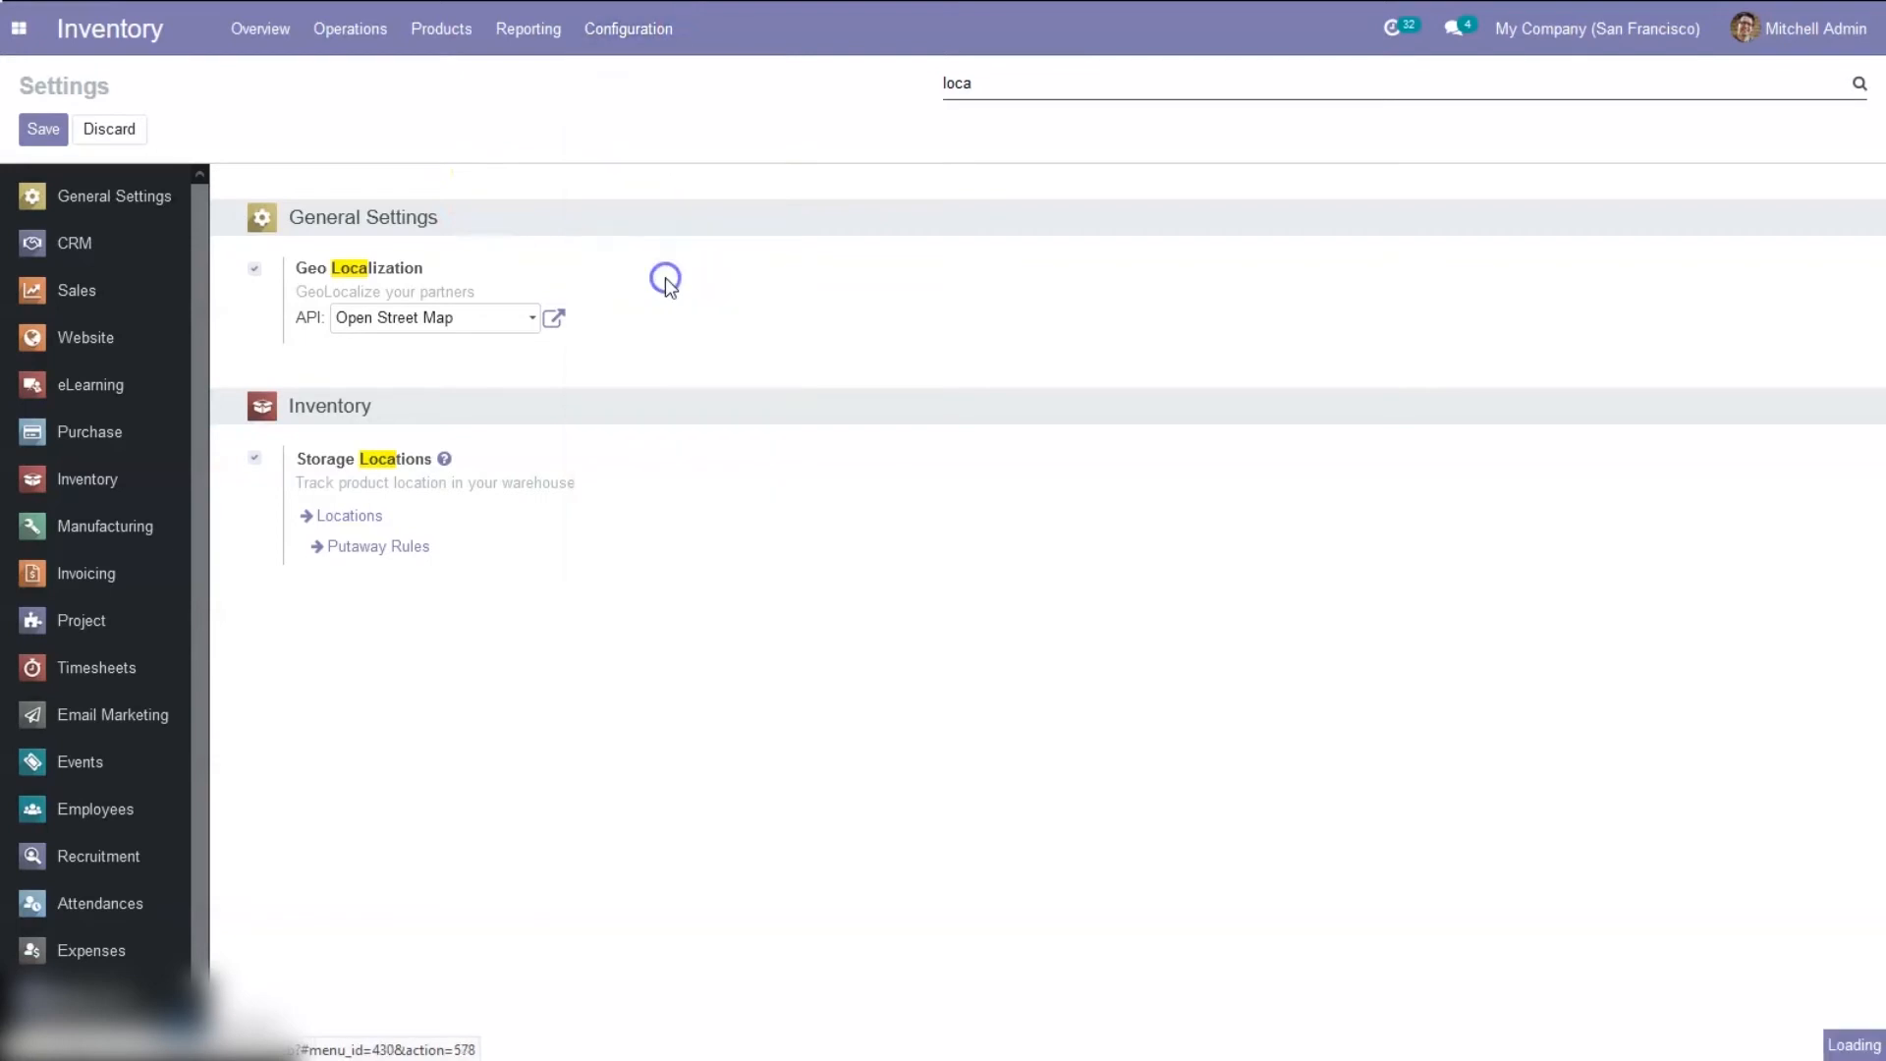
left_click(376, 546)
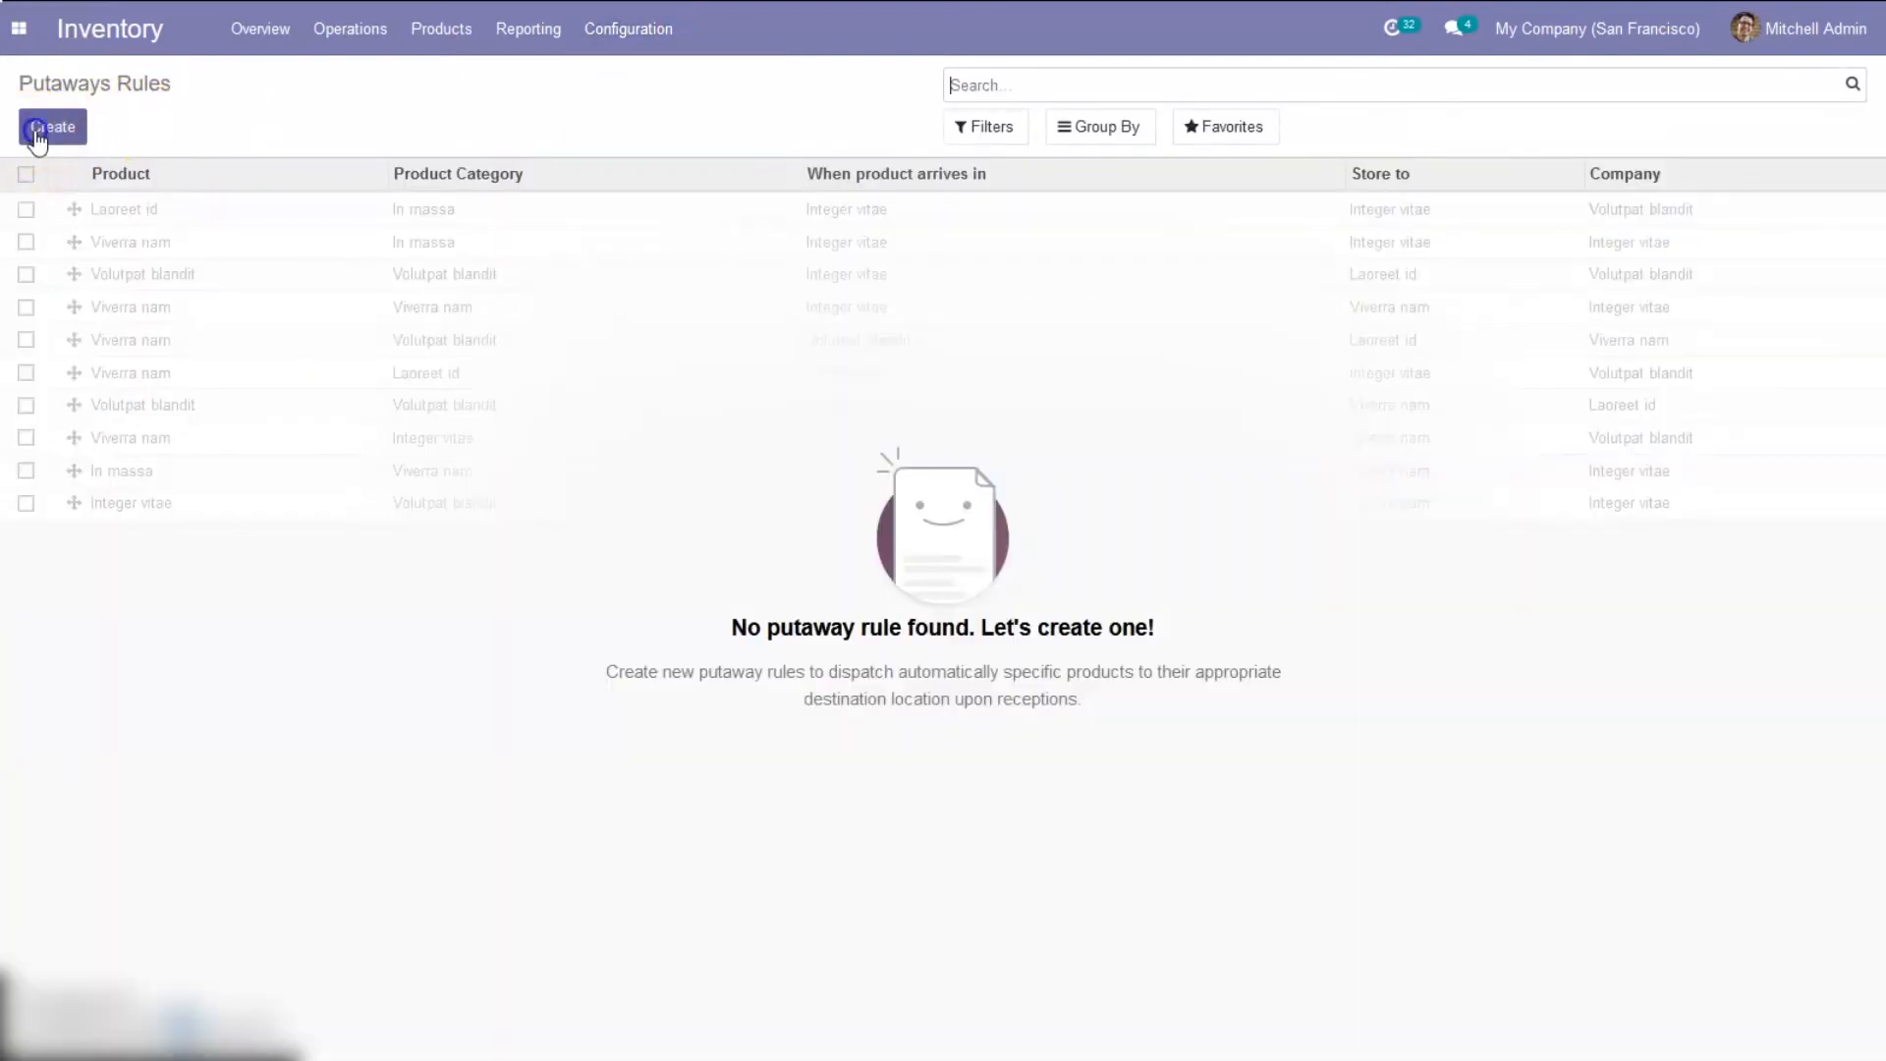
Save a new putaway rule: Medicine arriving in WH/Stock is stored in WH/Stock/Shelf 1
left_click(50, 127)
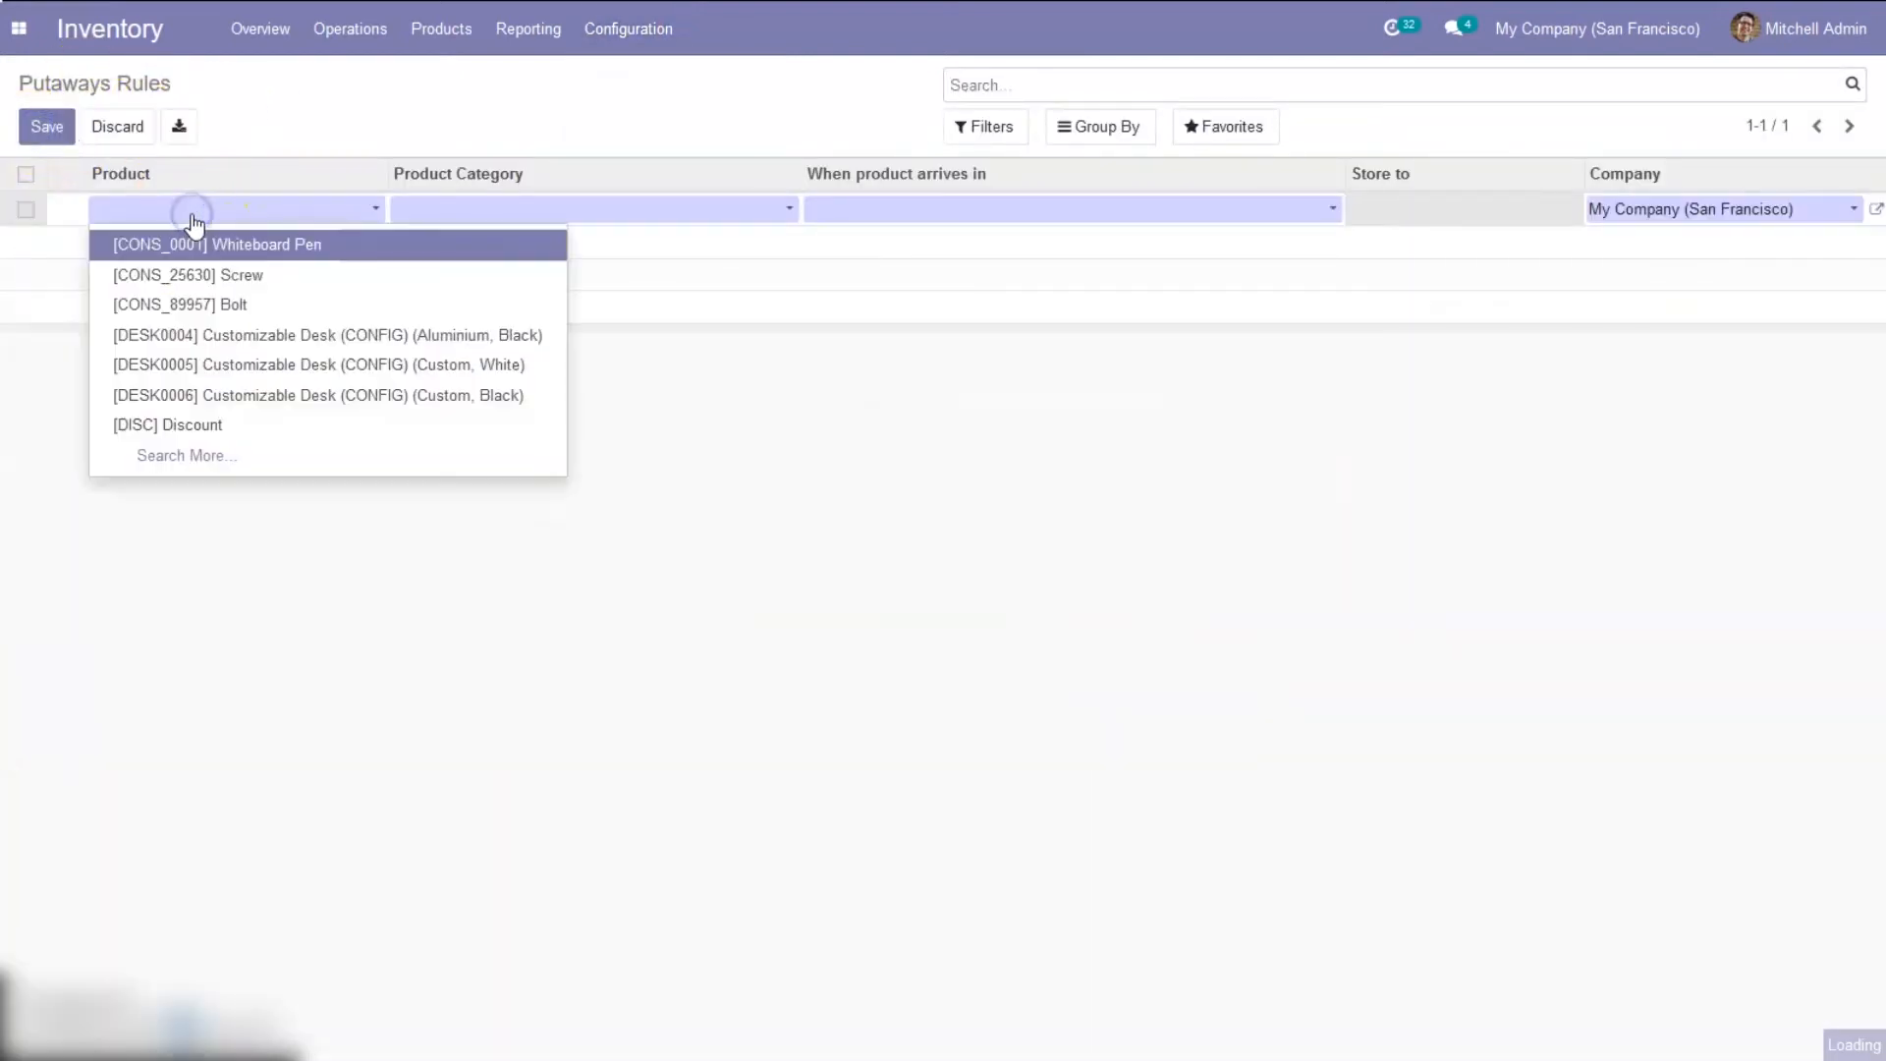
mouse_move(385, 274)
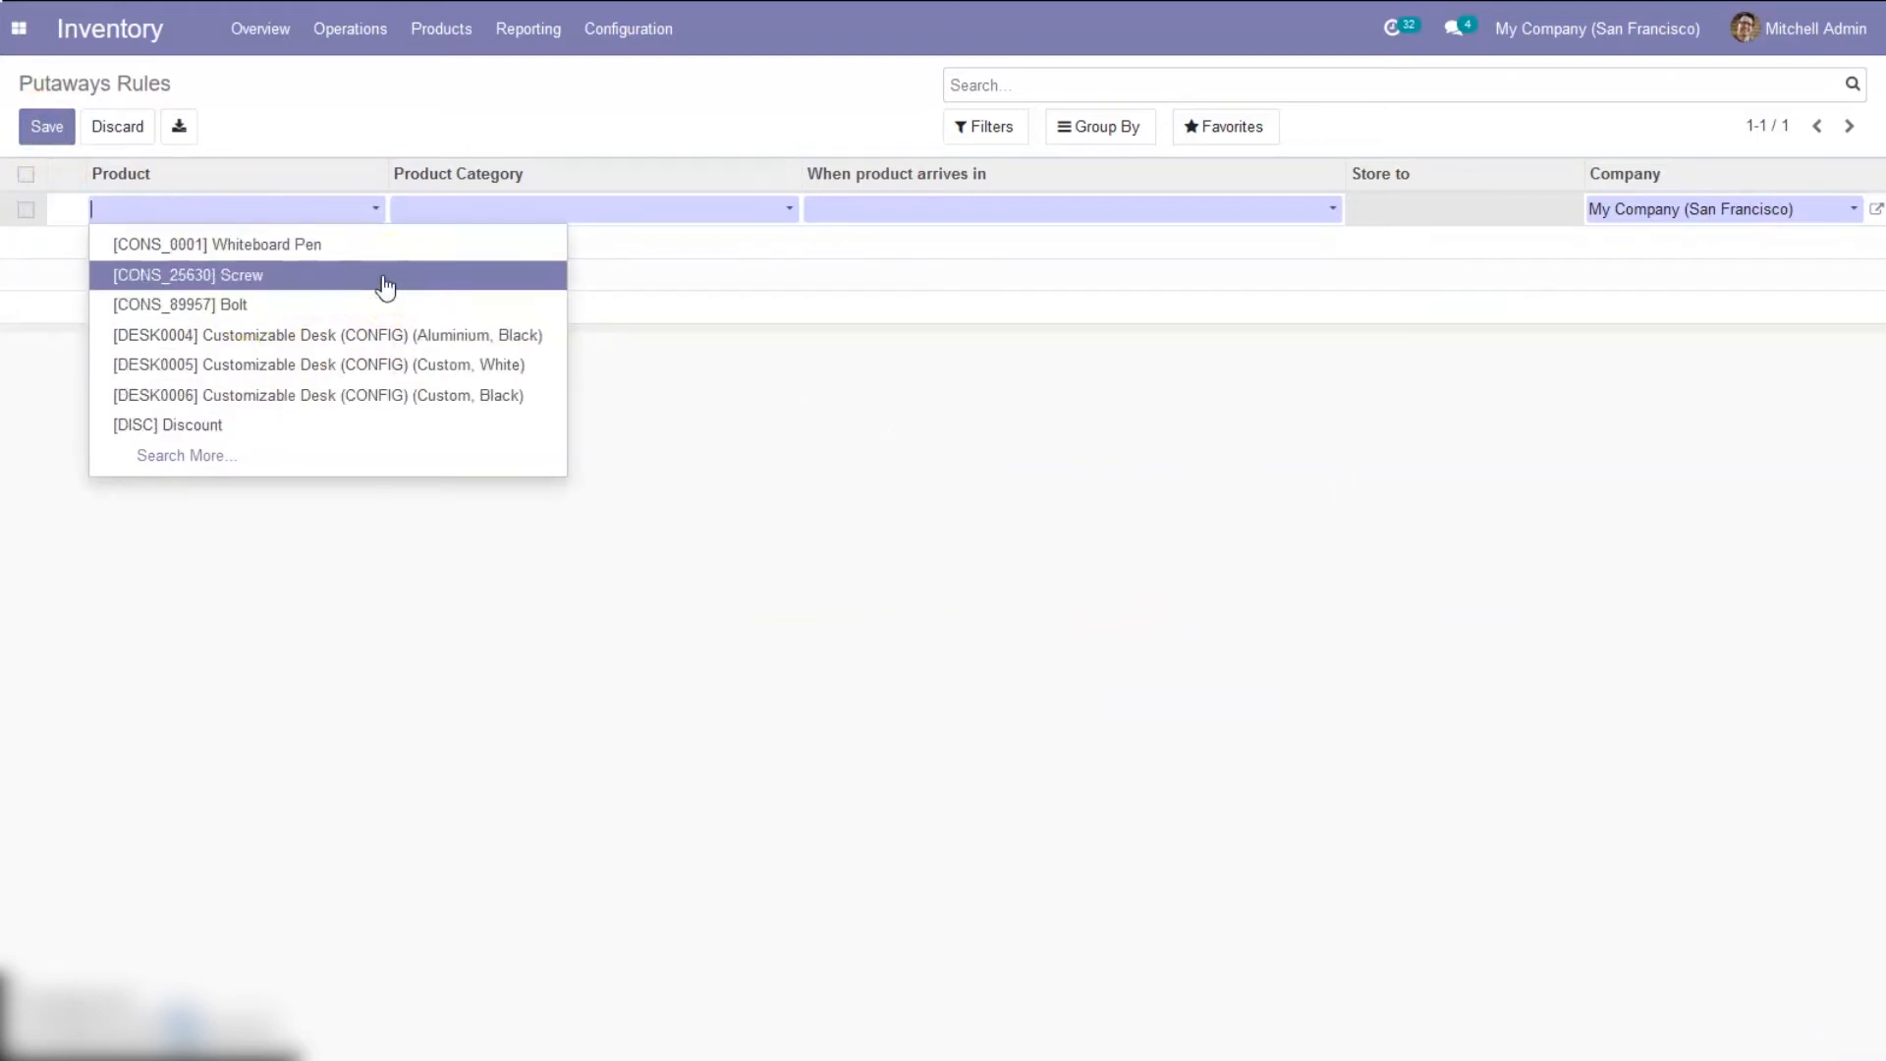
type("med")
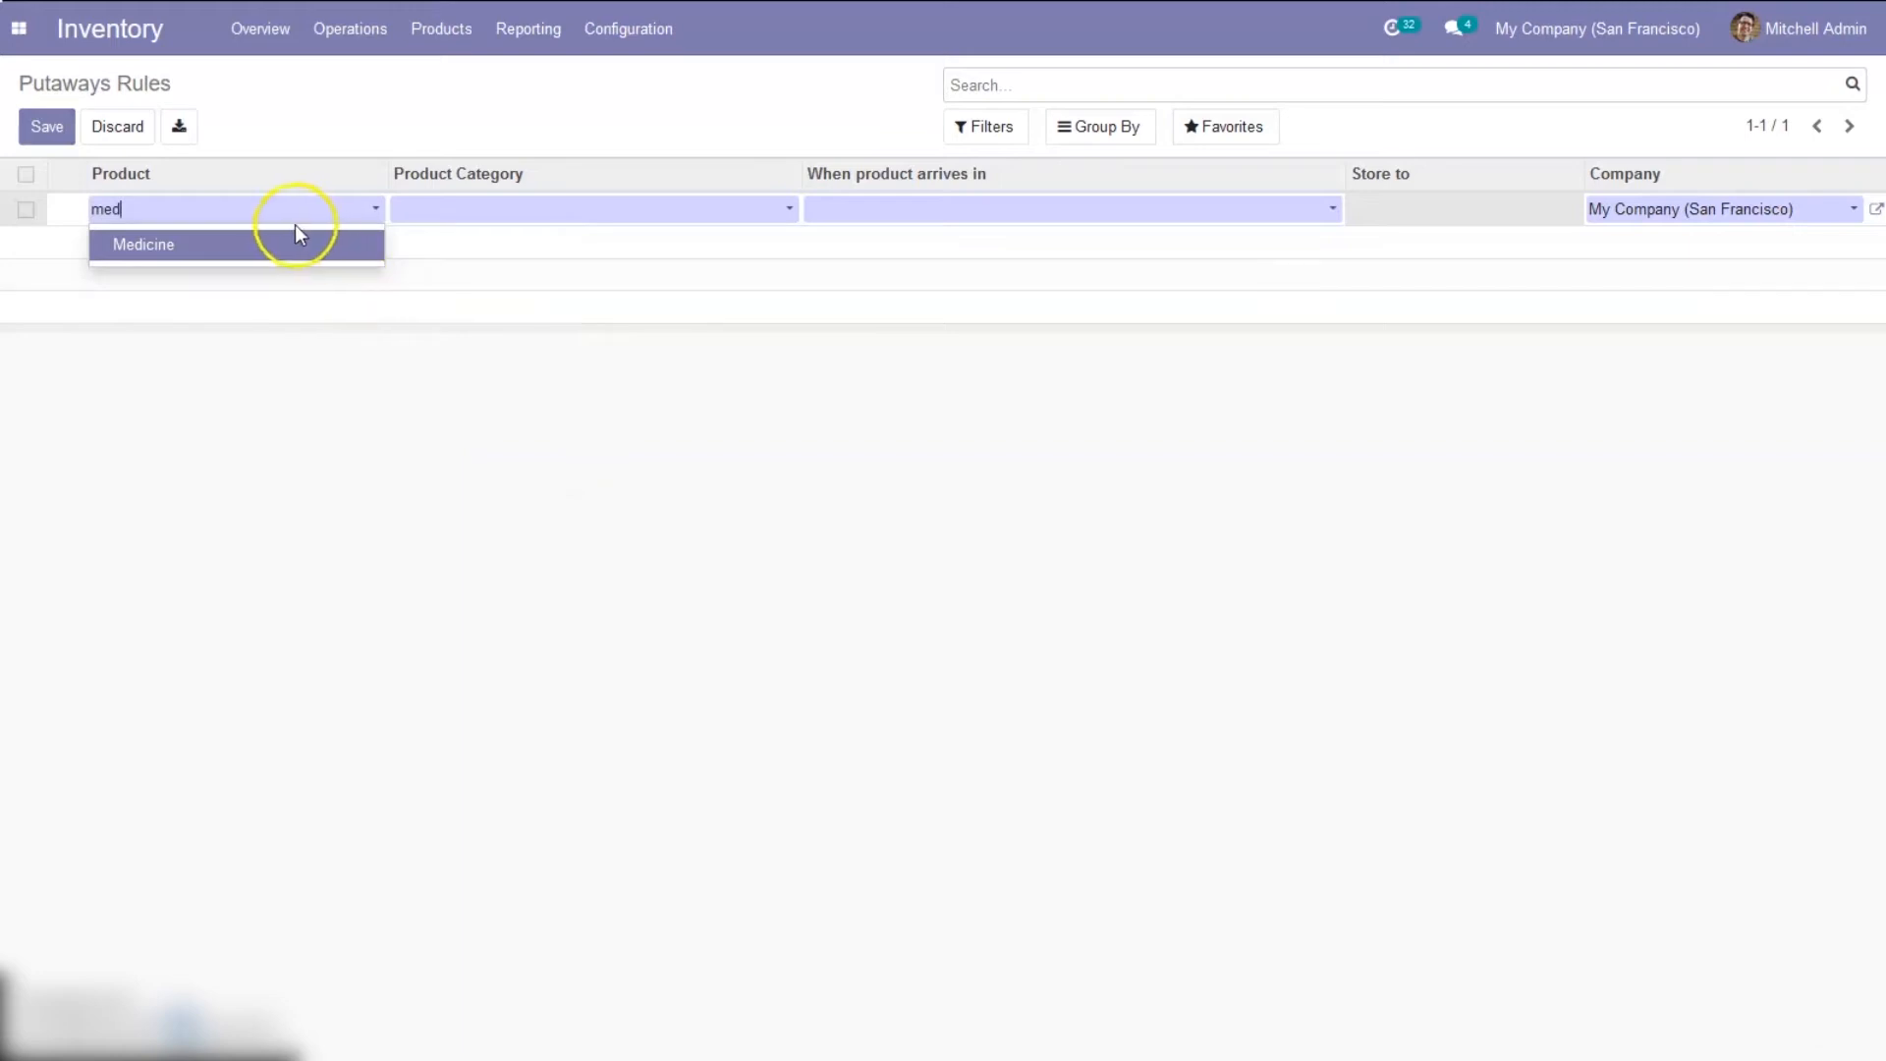
left_click(142, 245)
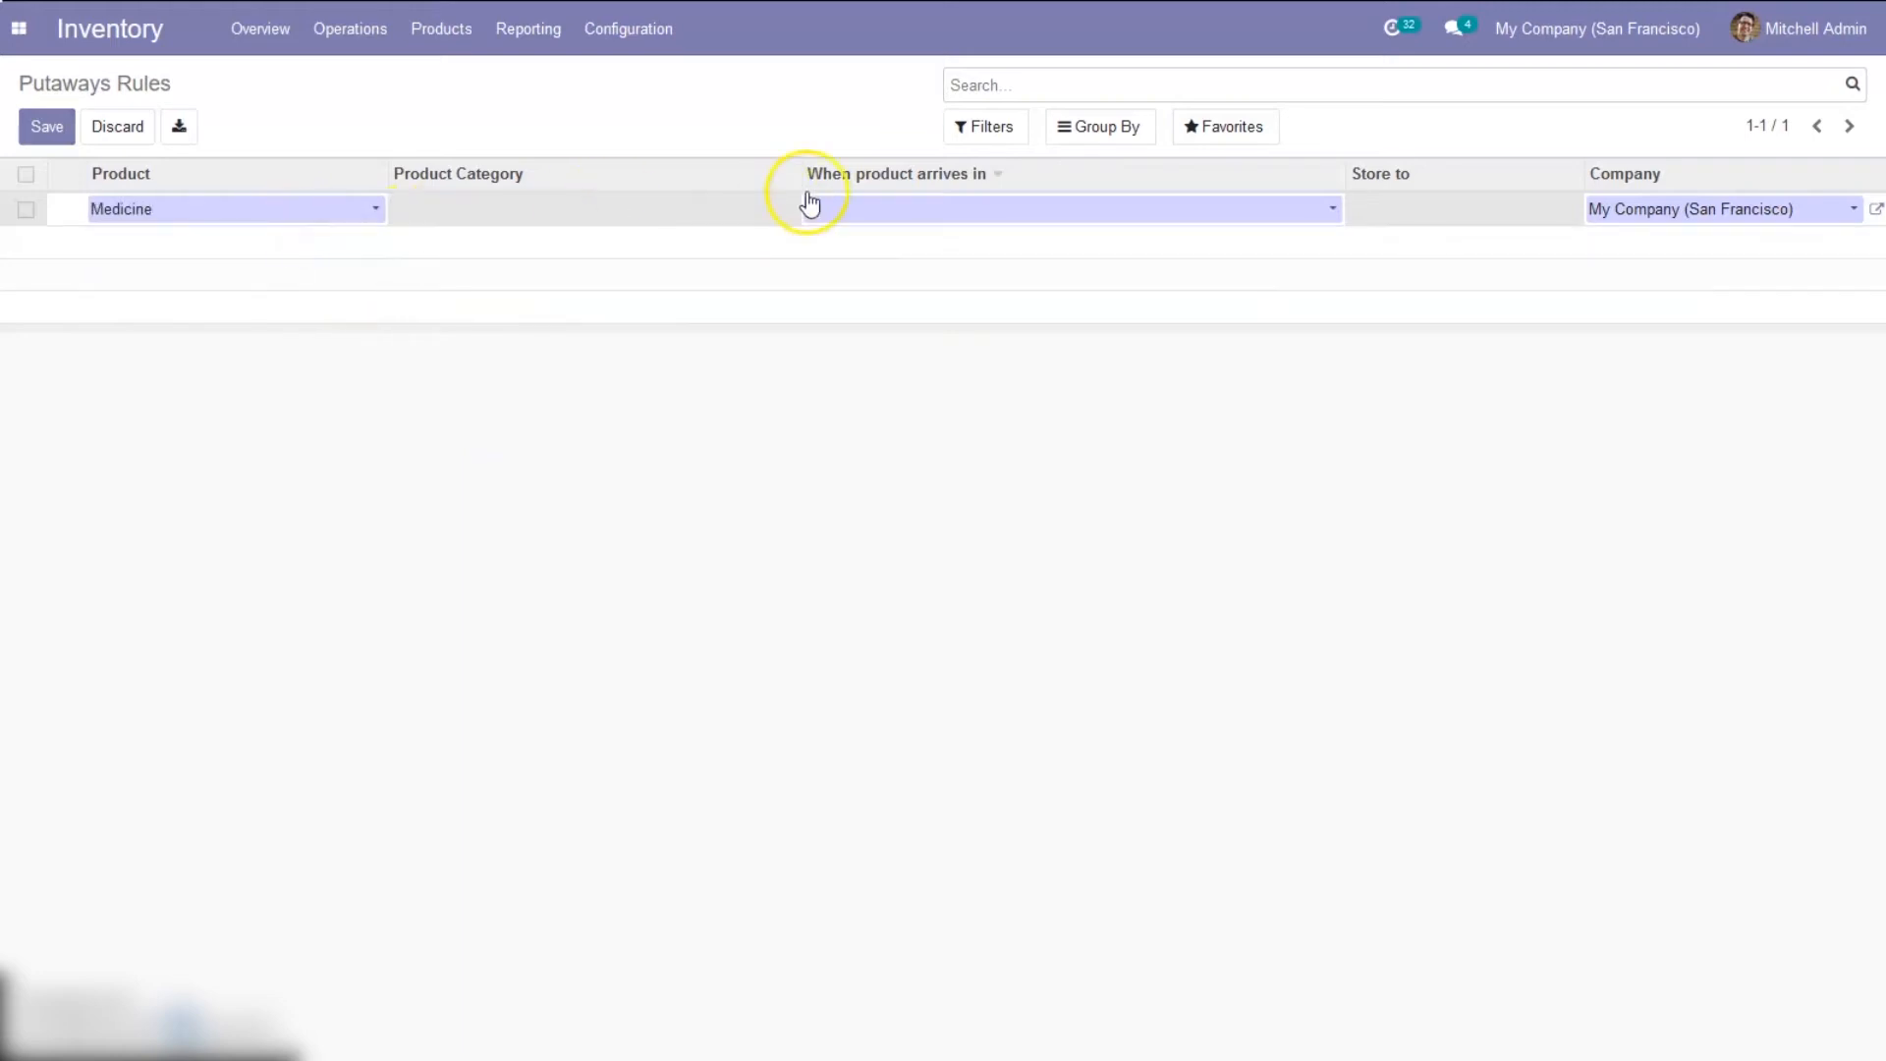
left_click(1067, 209)
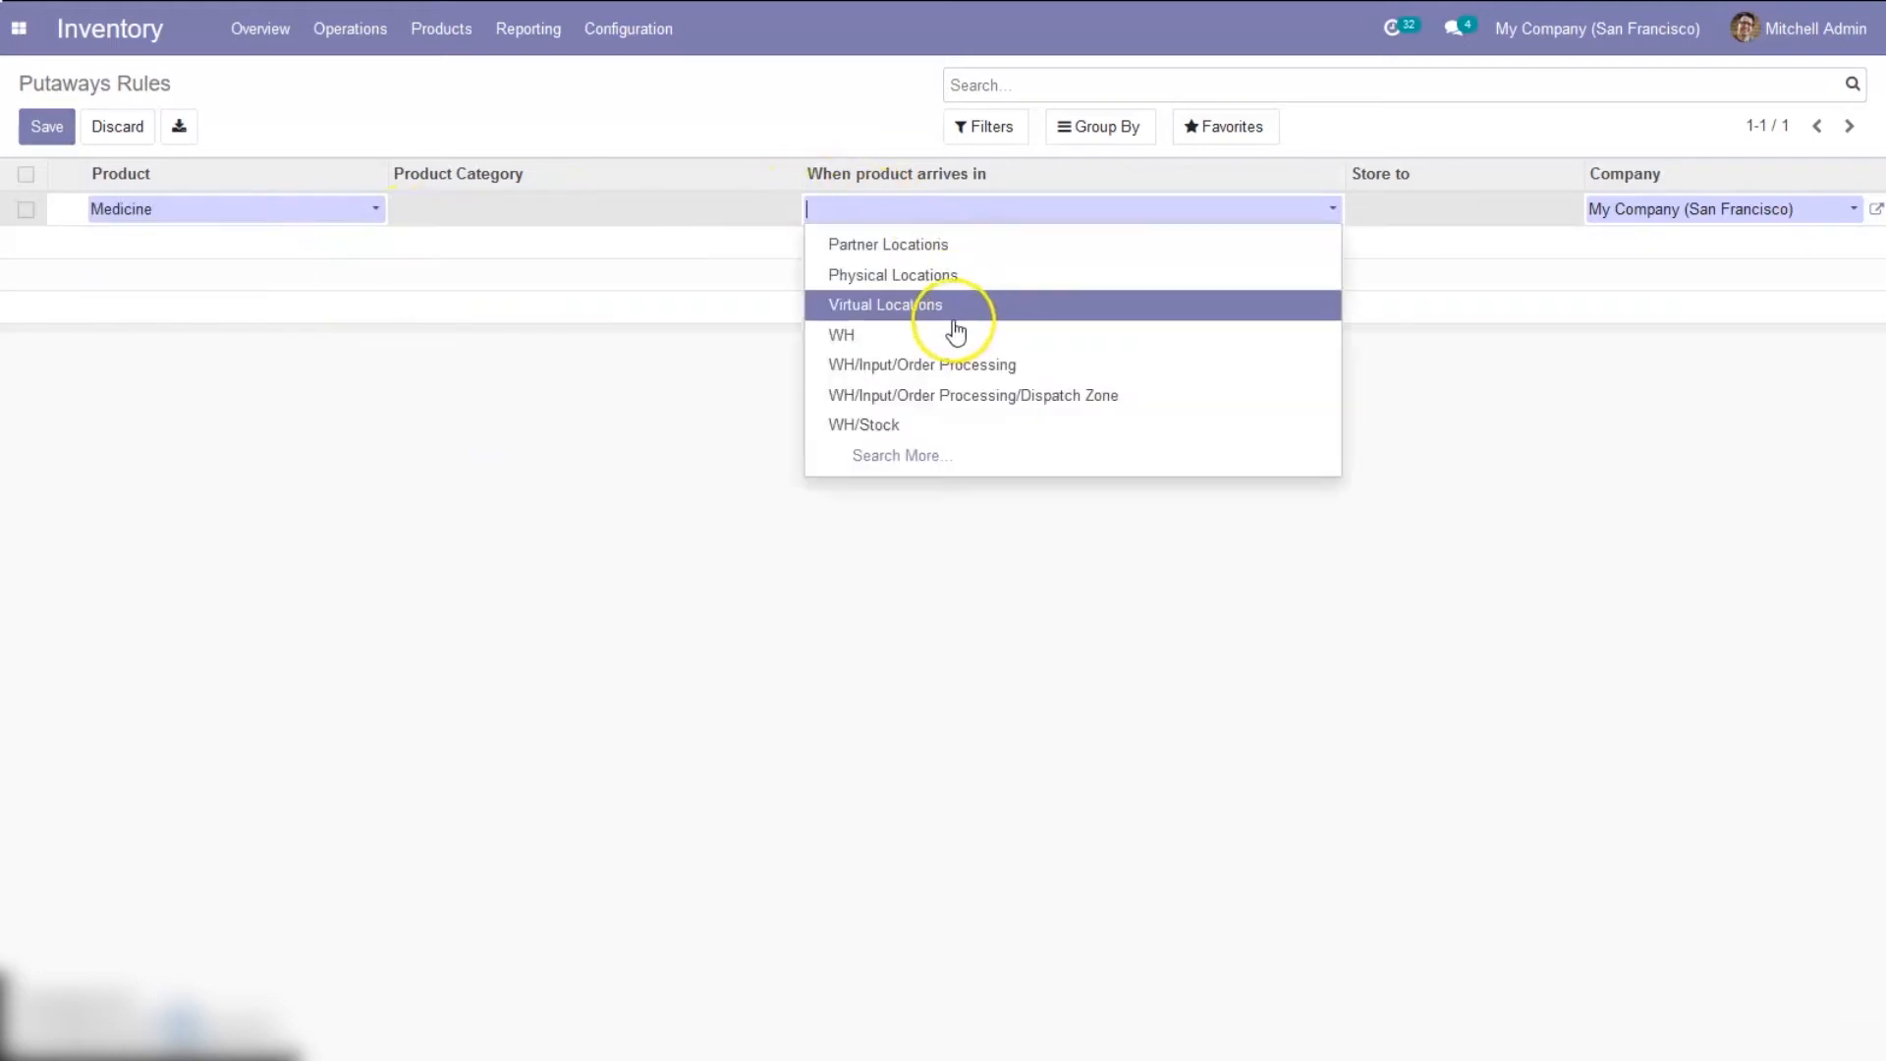
left_click(862, 424)
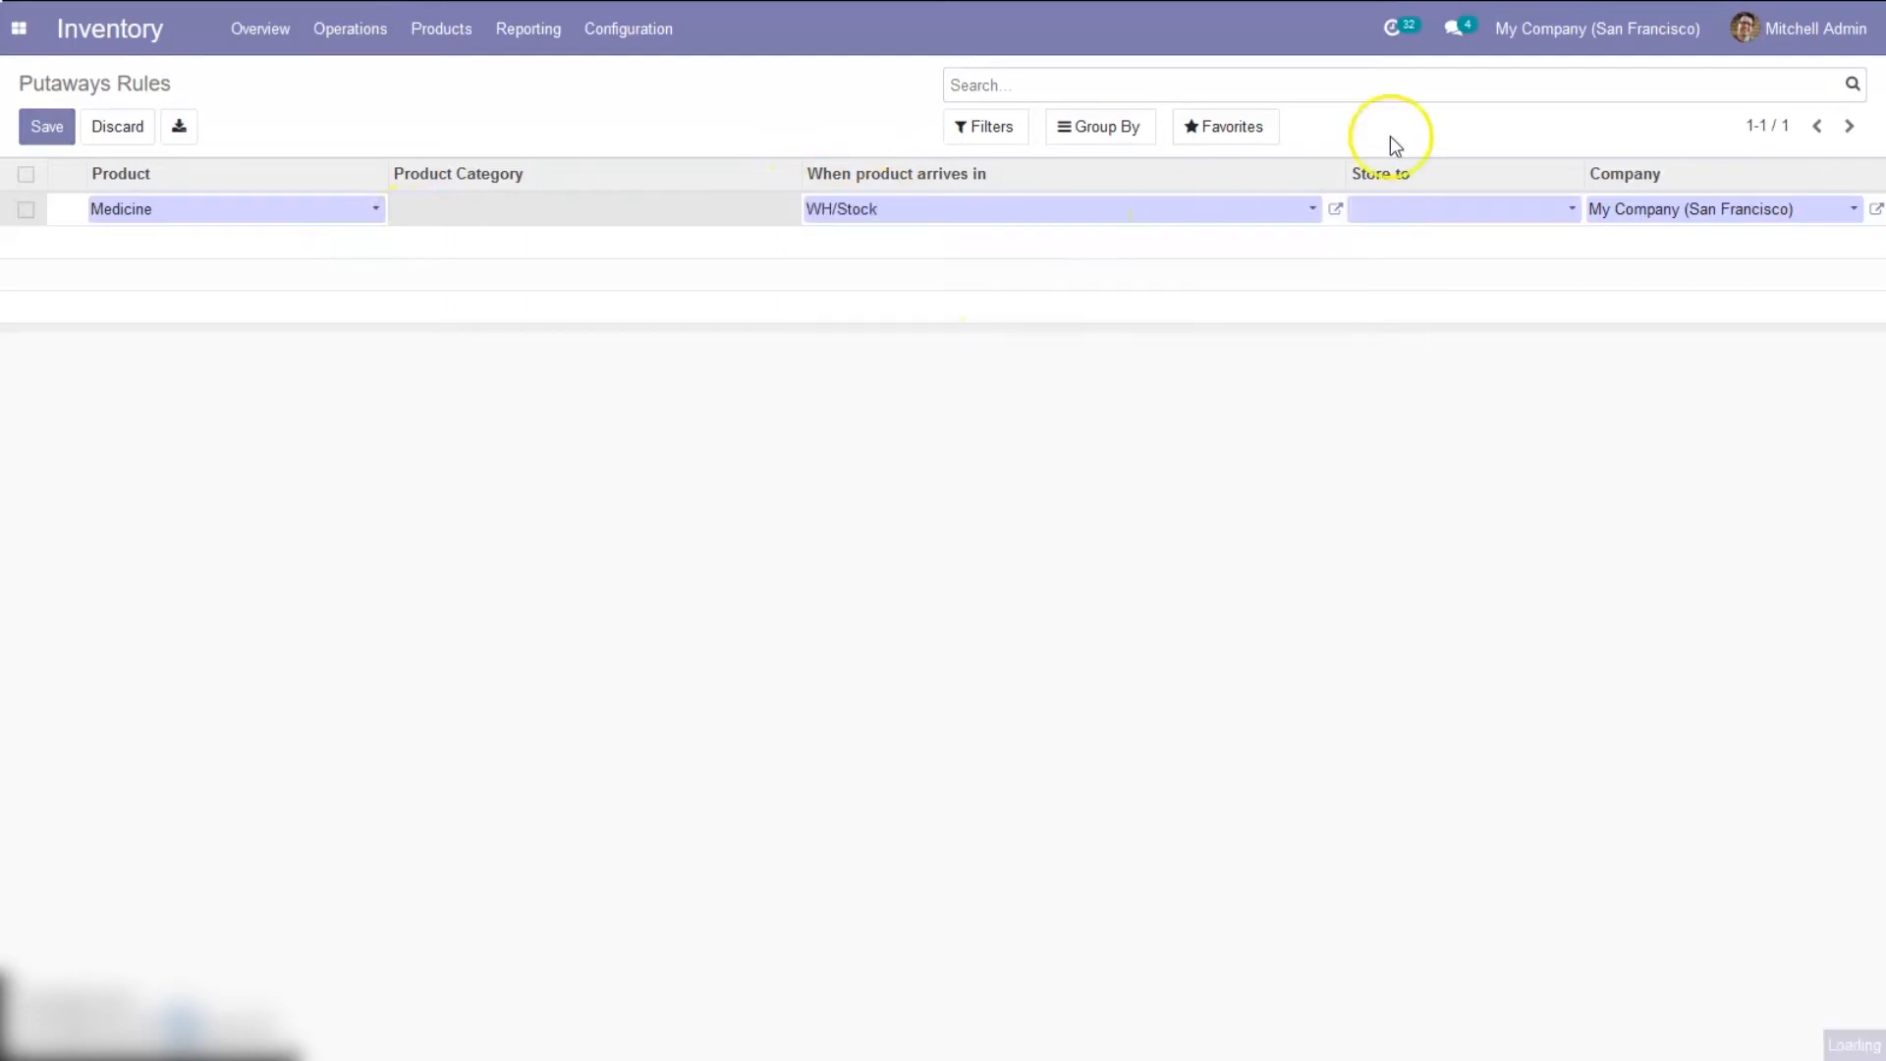
left_click(1461, 208)
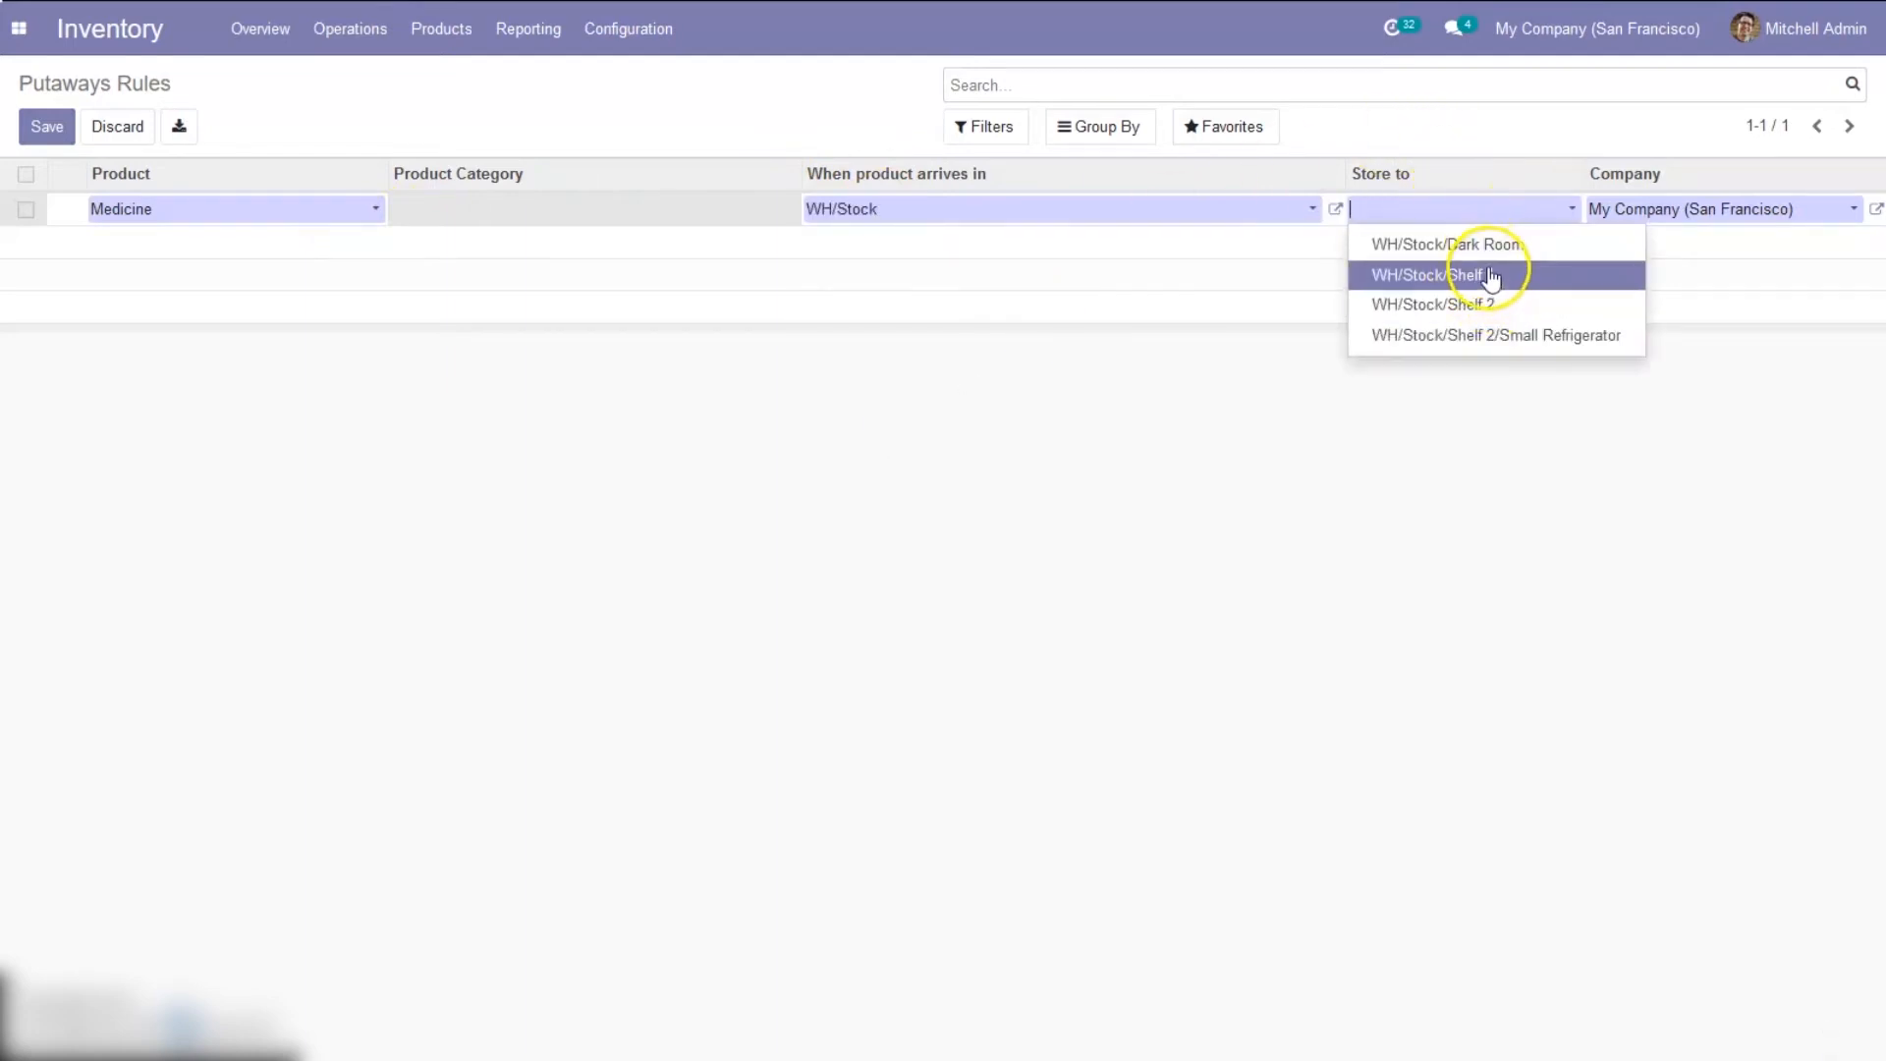
left_click(1438, 274)
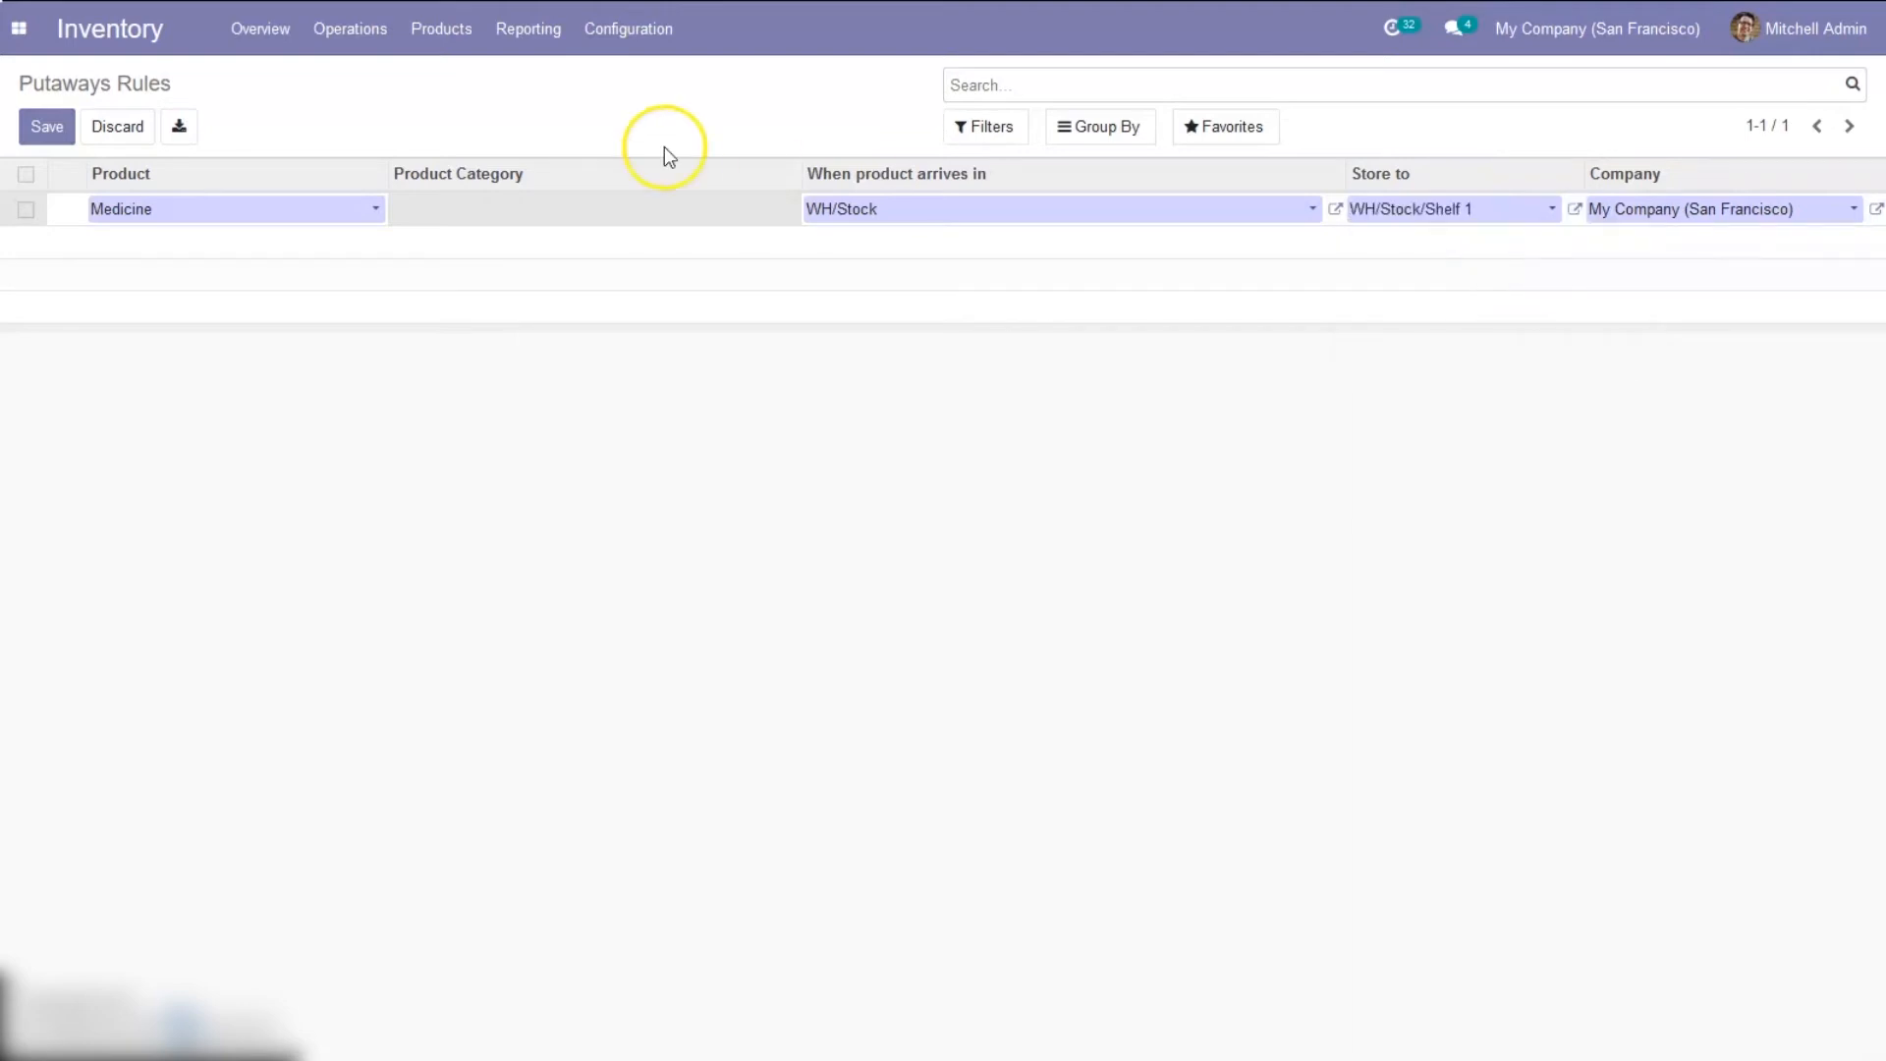
left_click(46, 126)
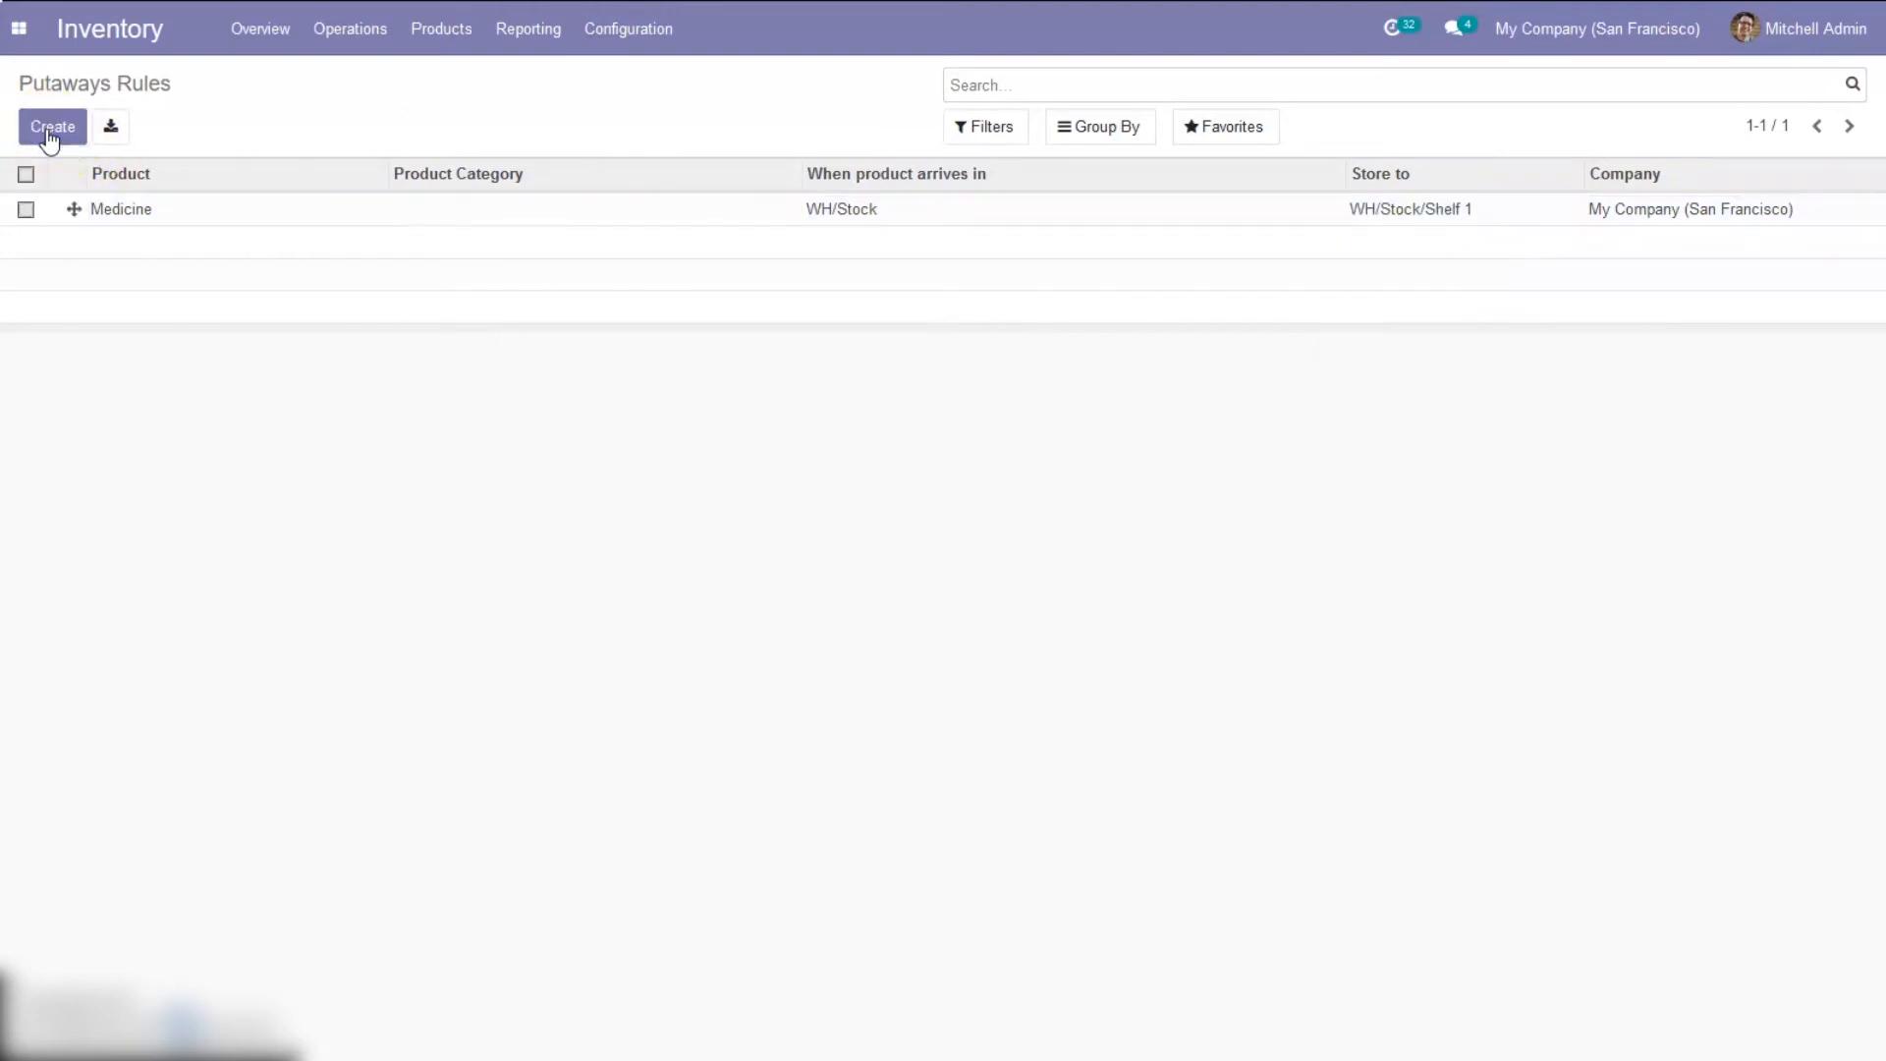
mouse_move(18, 27)
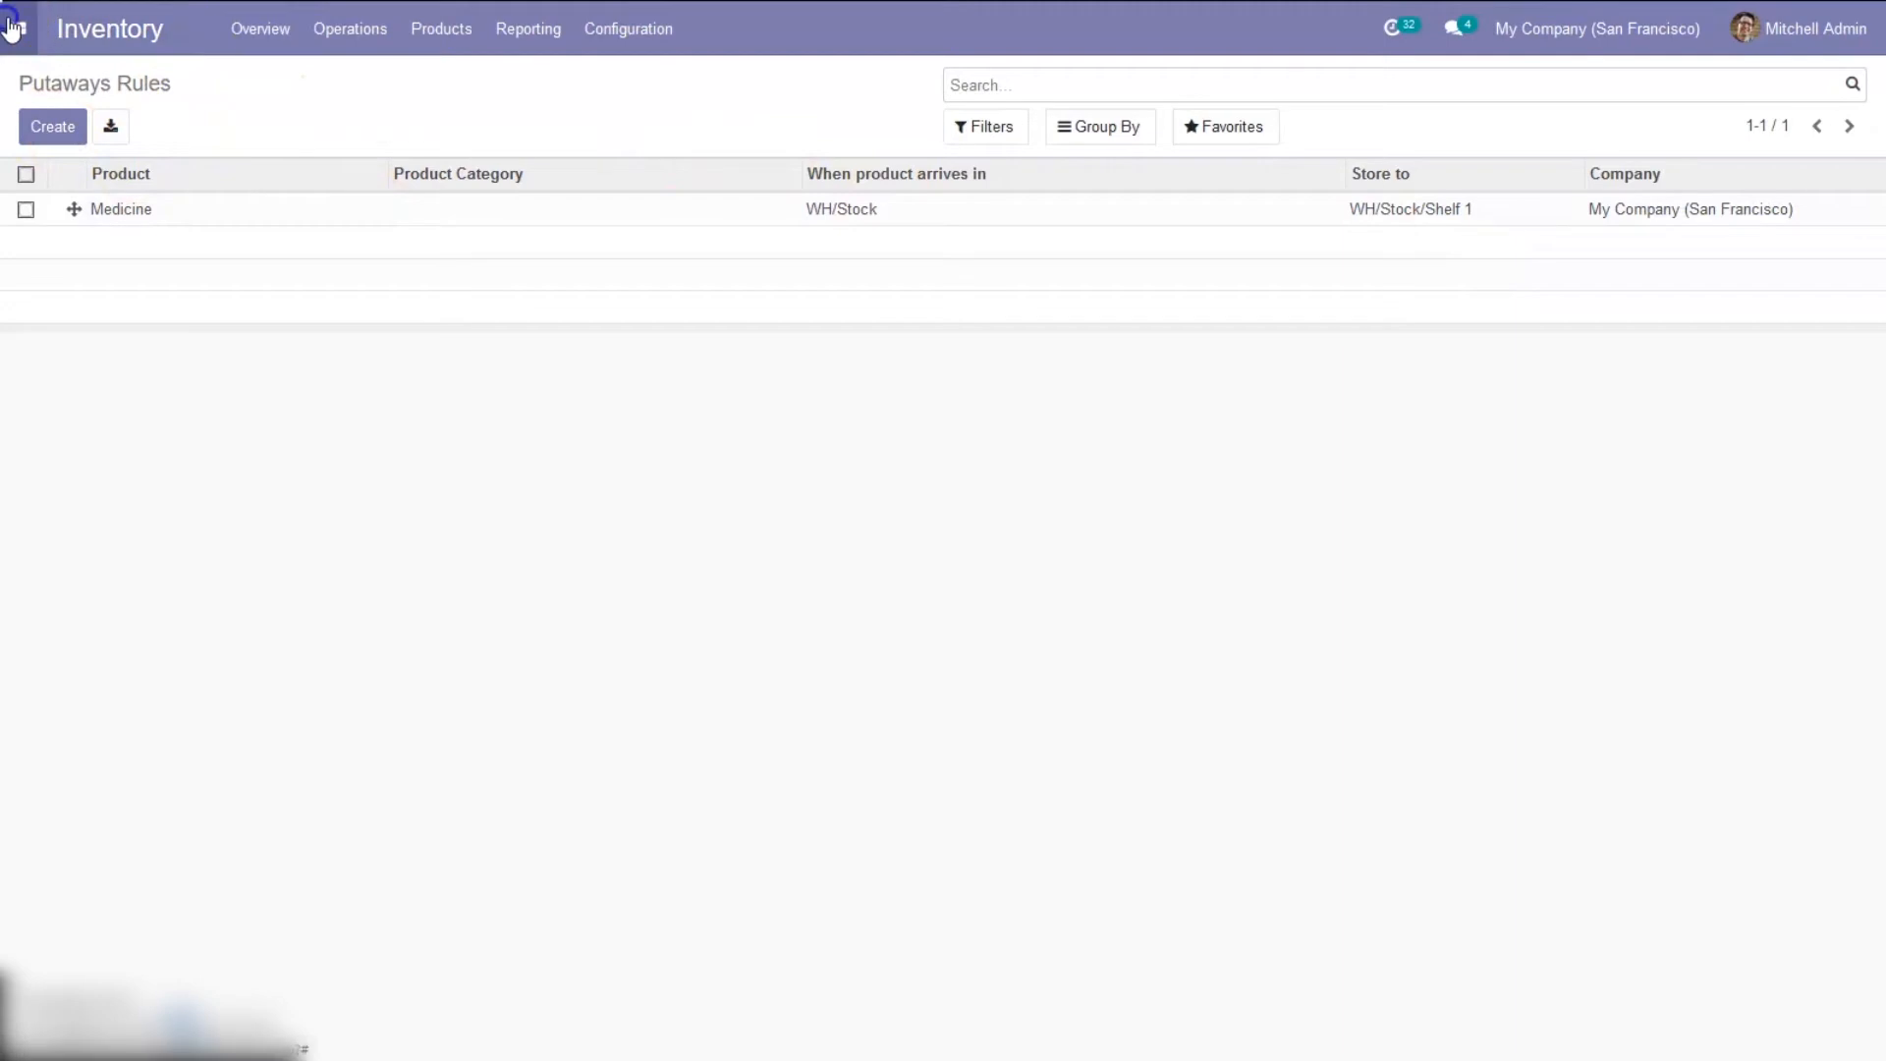
left_click(18, 27)
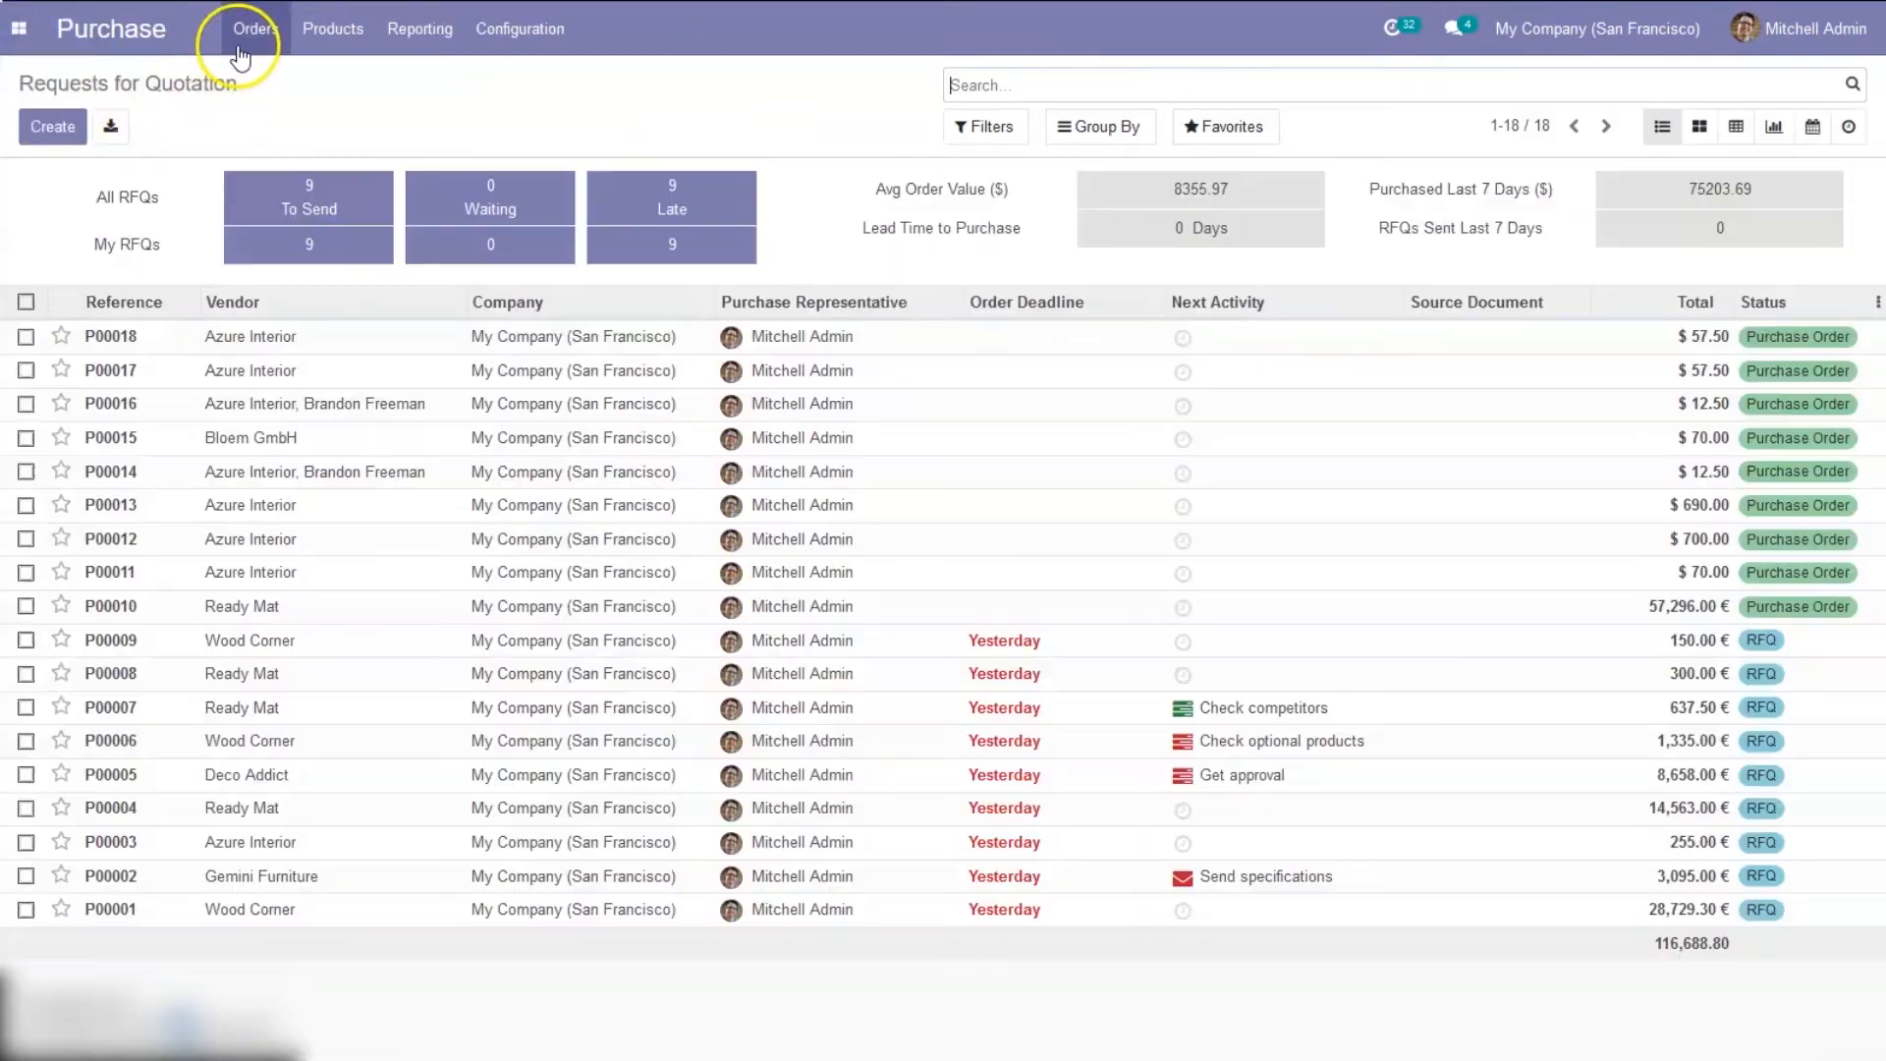
Create and save quotation P00019 from Azure Interior for one Medicine, totalling $57.50
left_click(253, 29)
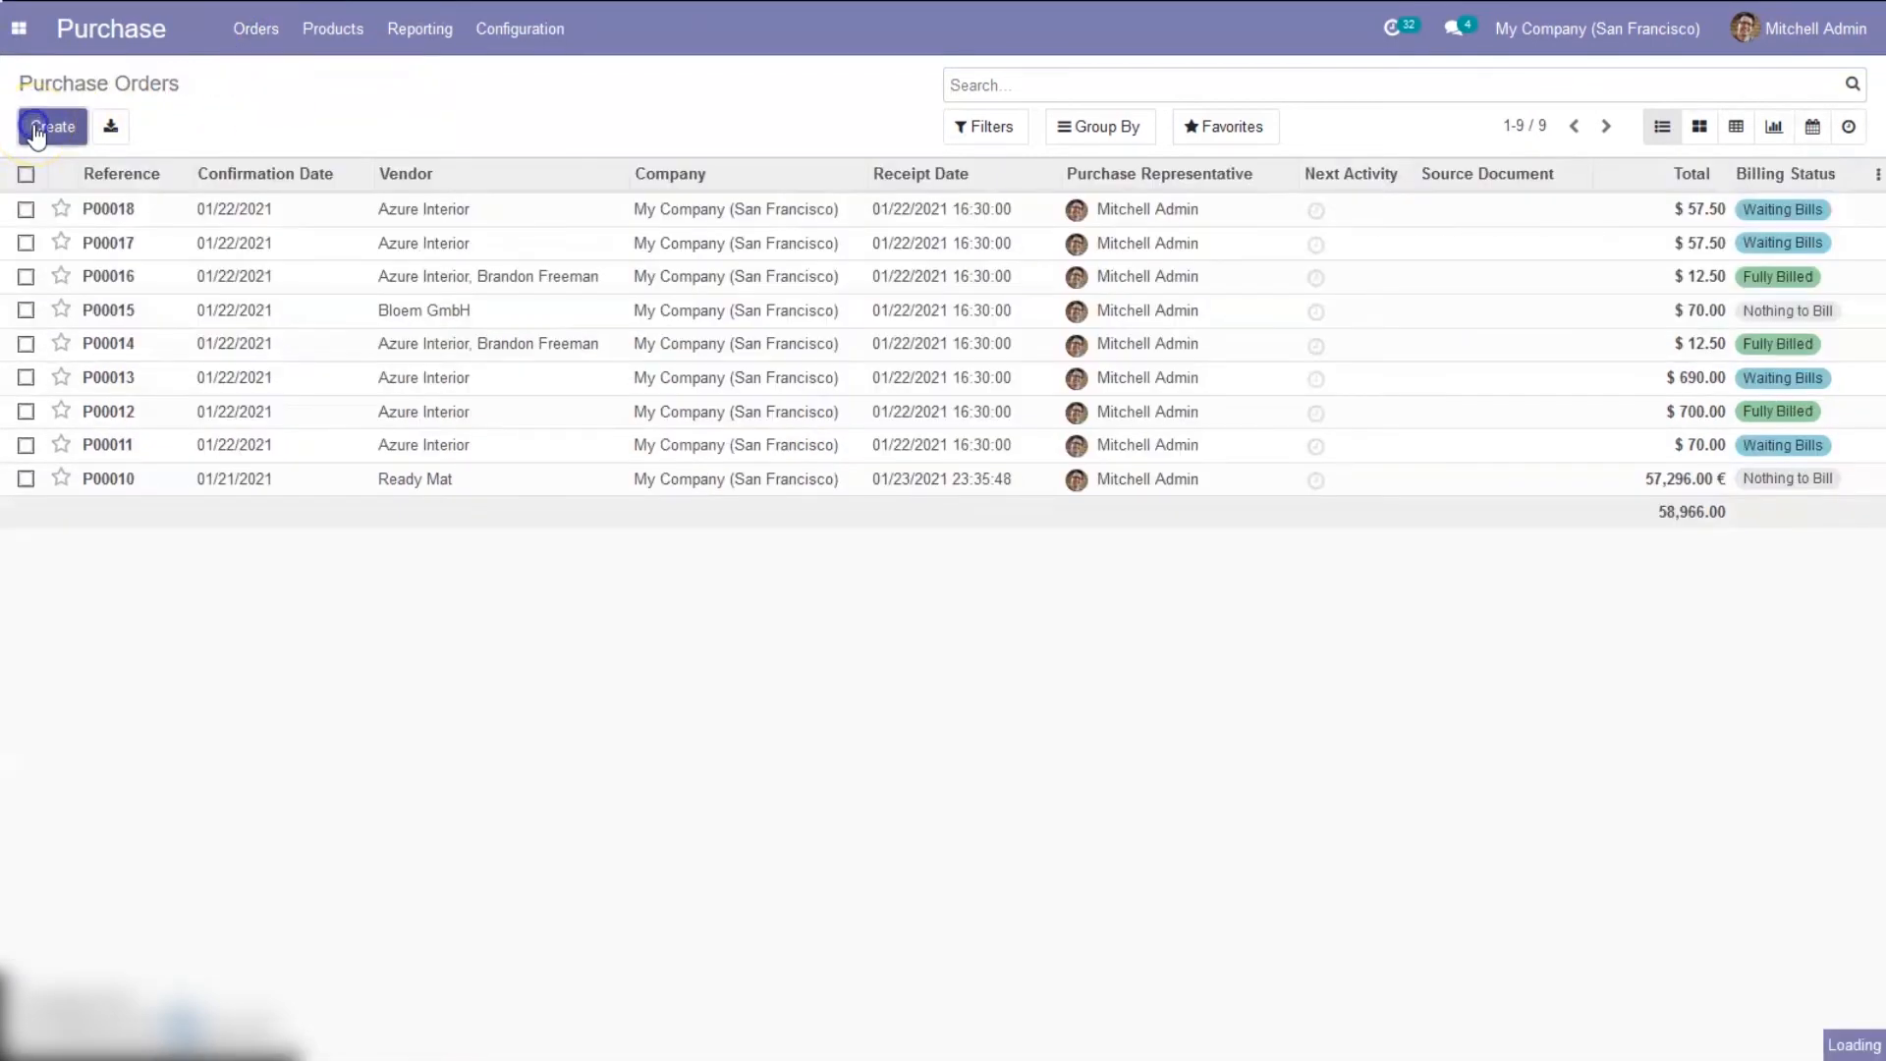
left_click(50, 126)
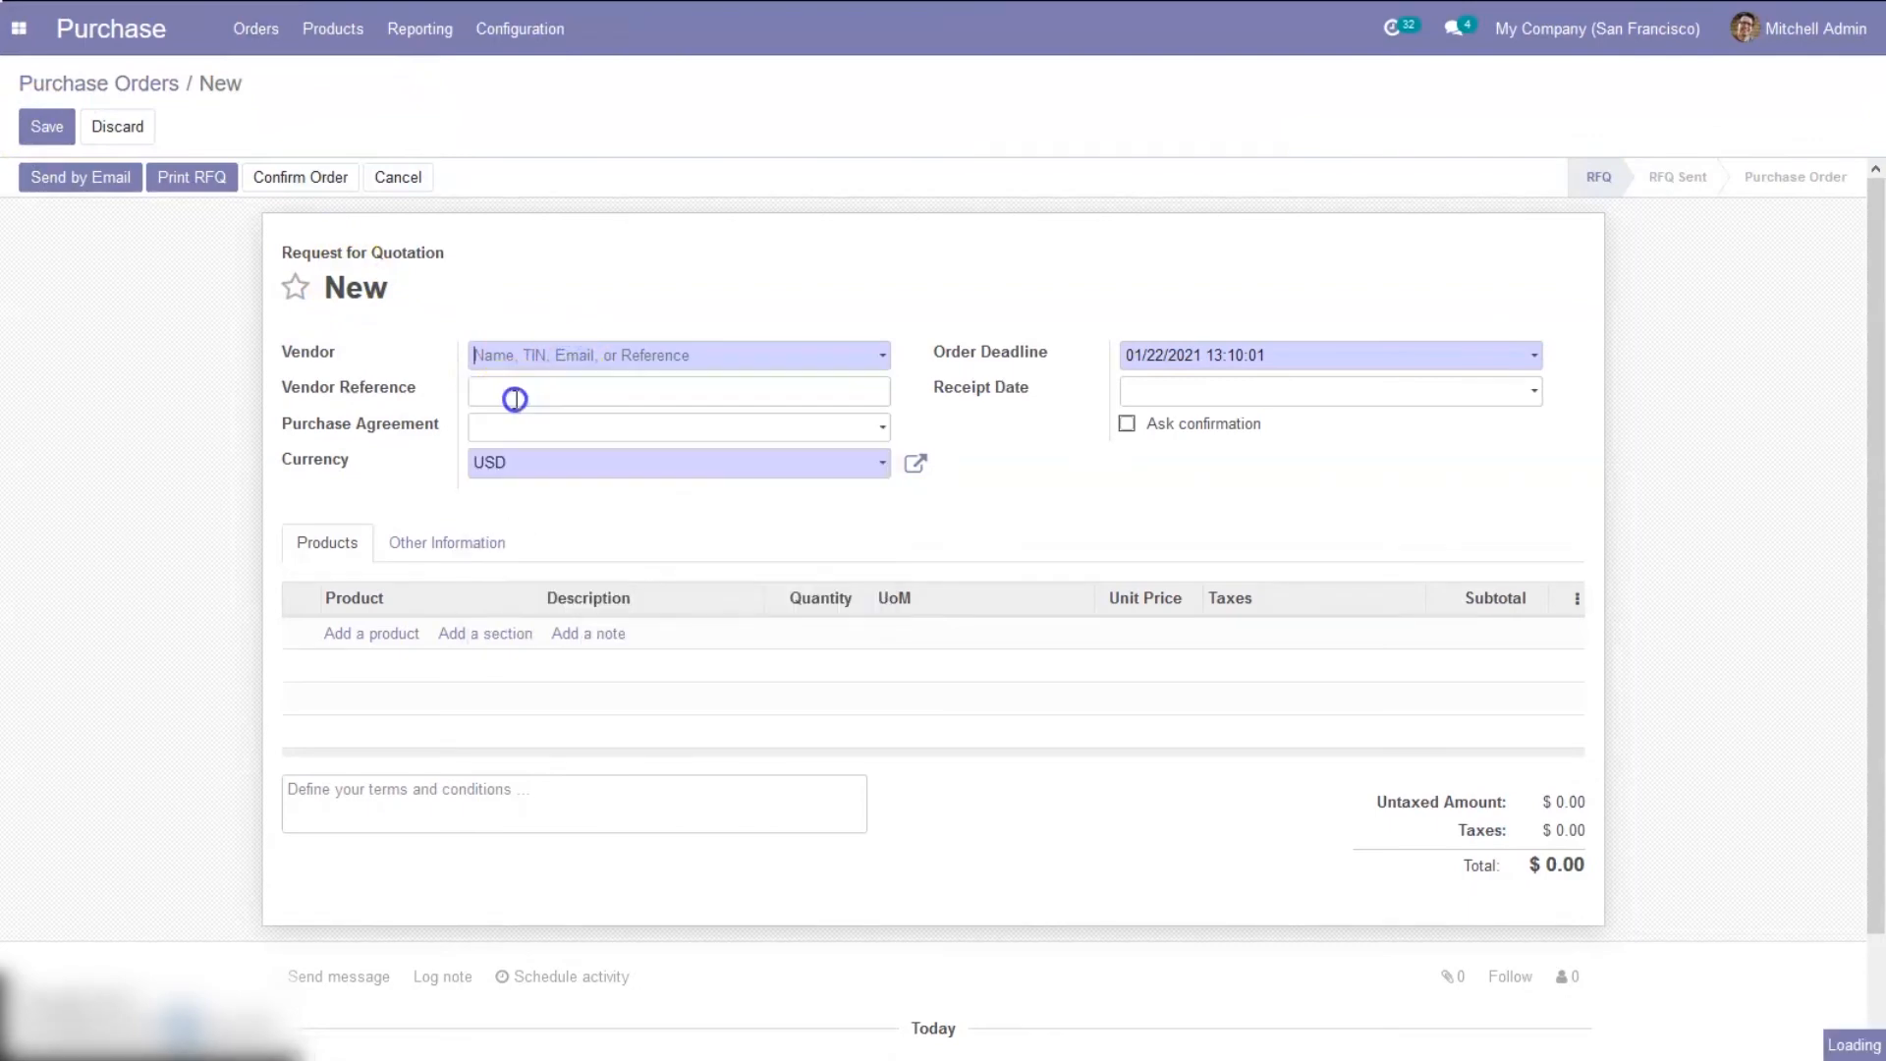
left_click(370, 632)
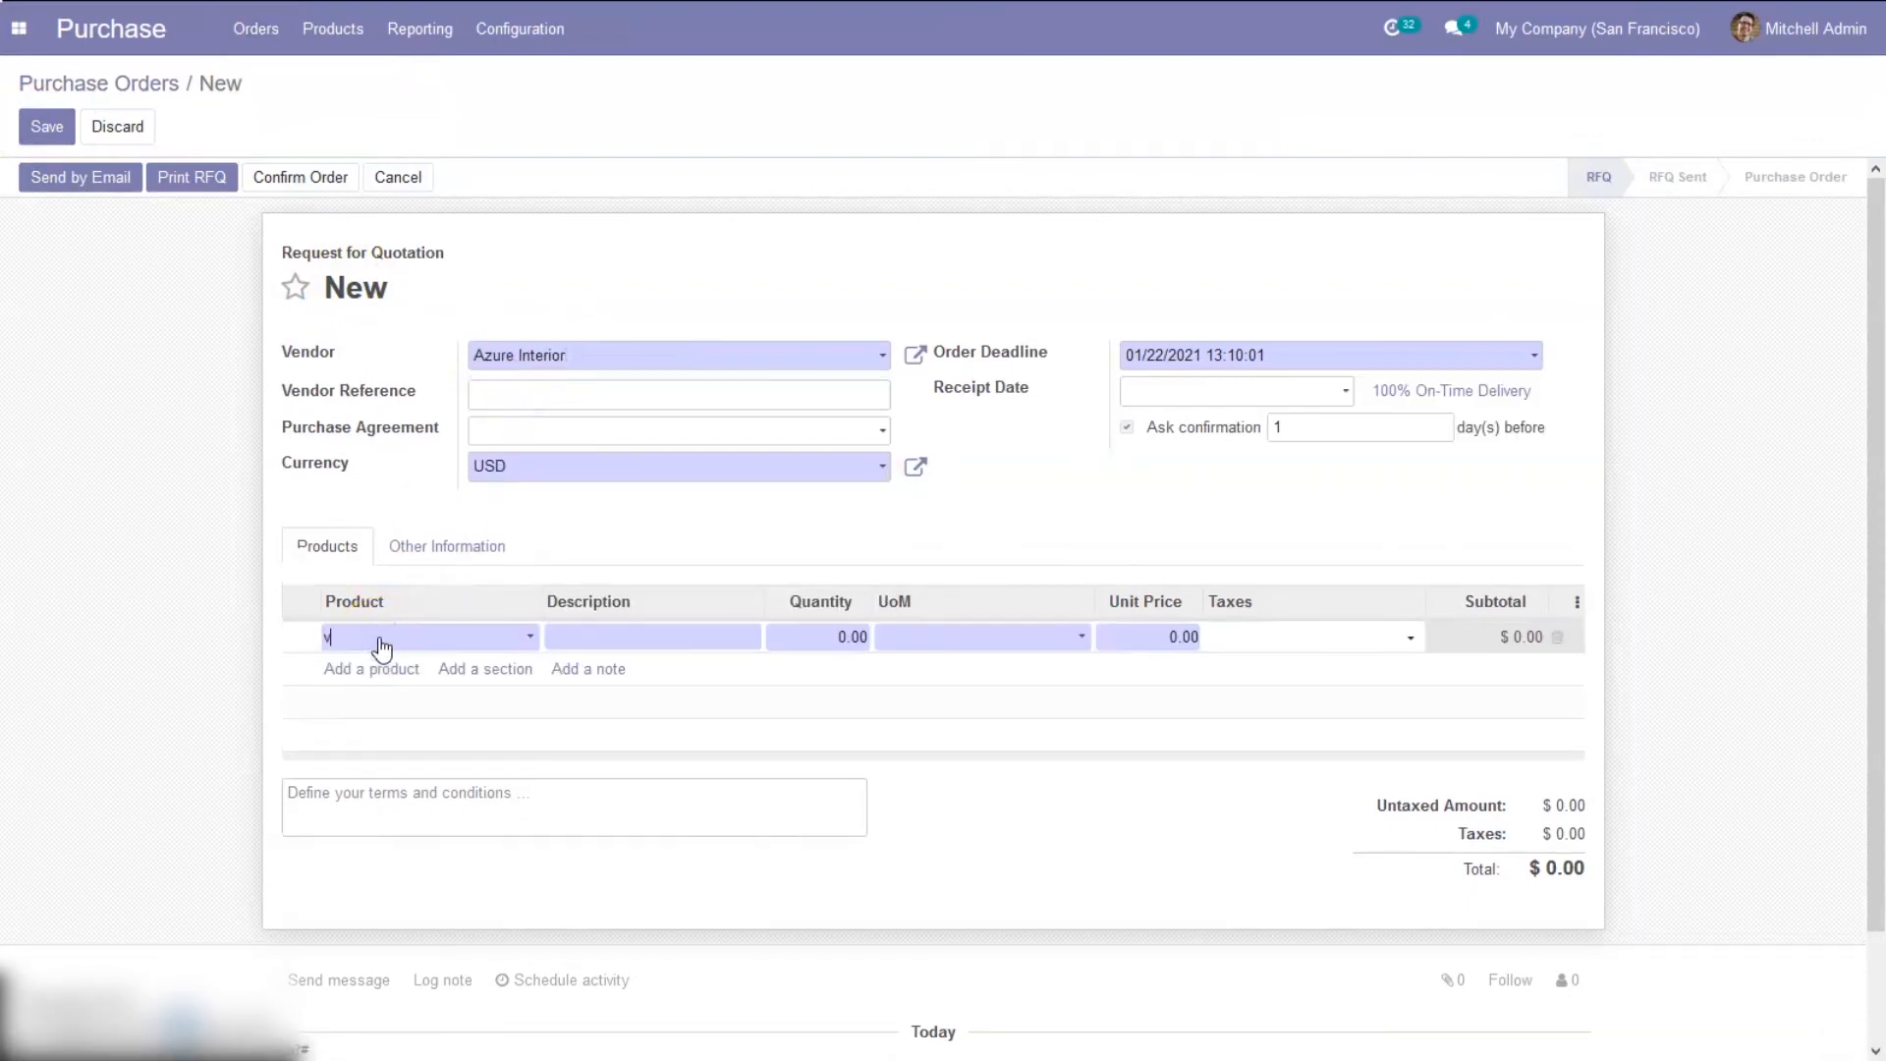
type("med")
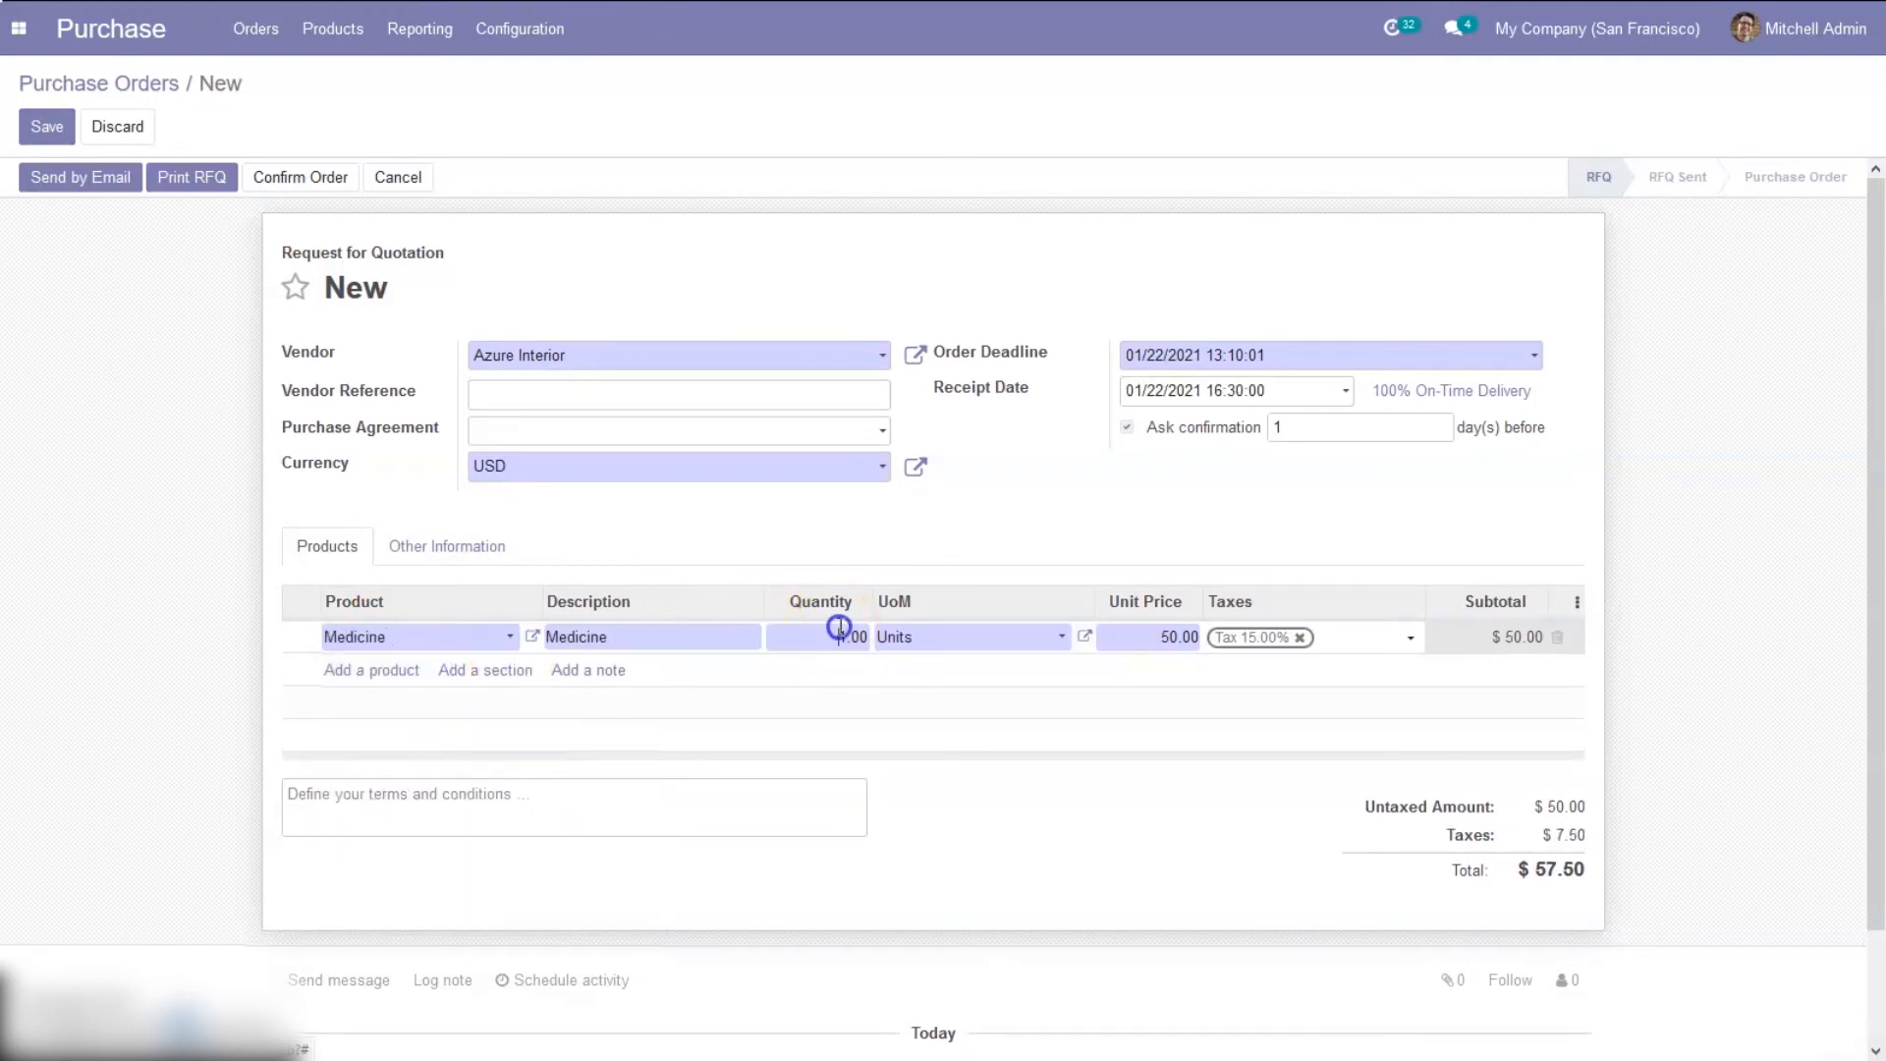
left_click(300, 176)
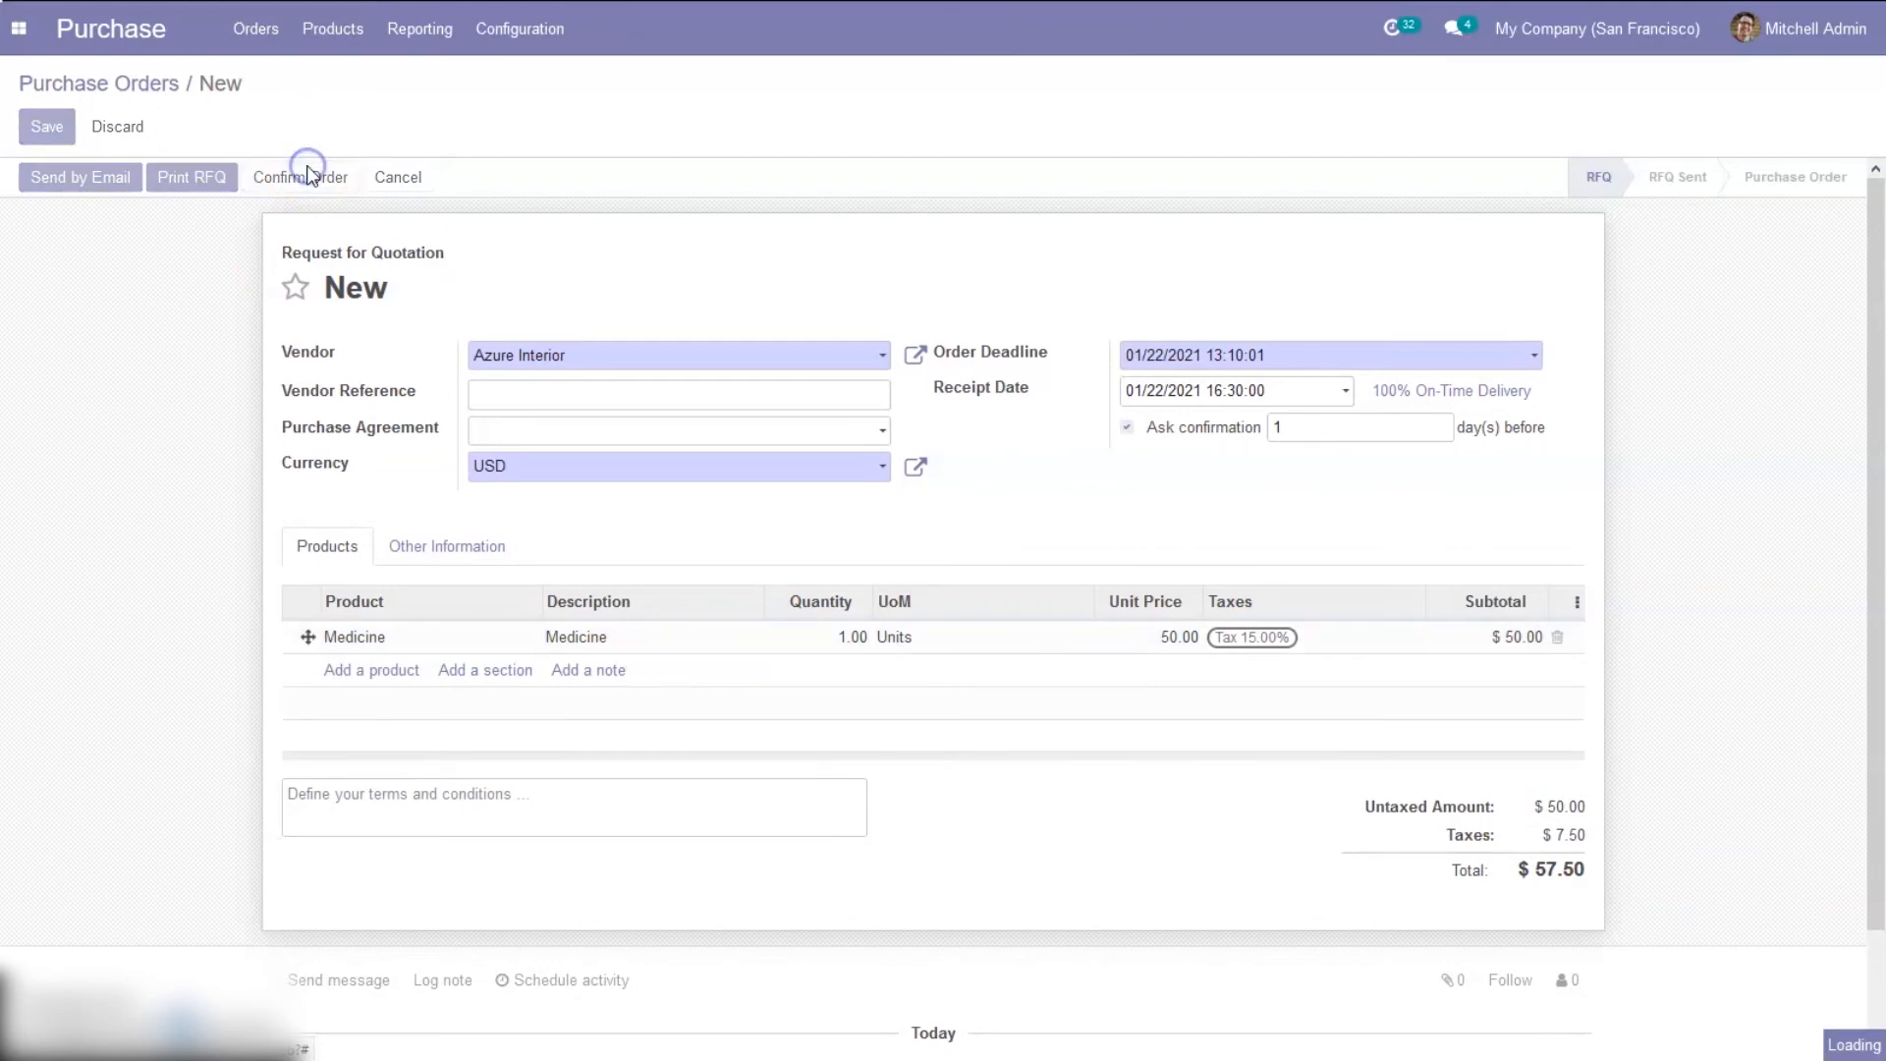
left_click(298, 176)
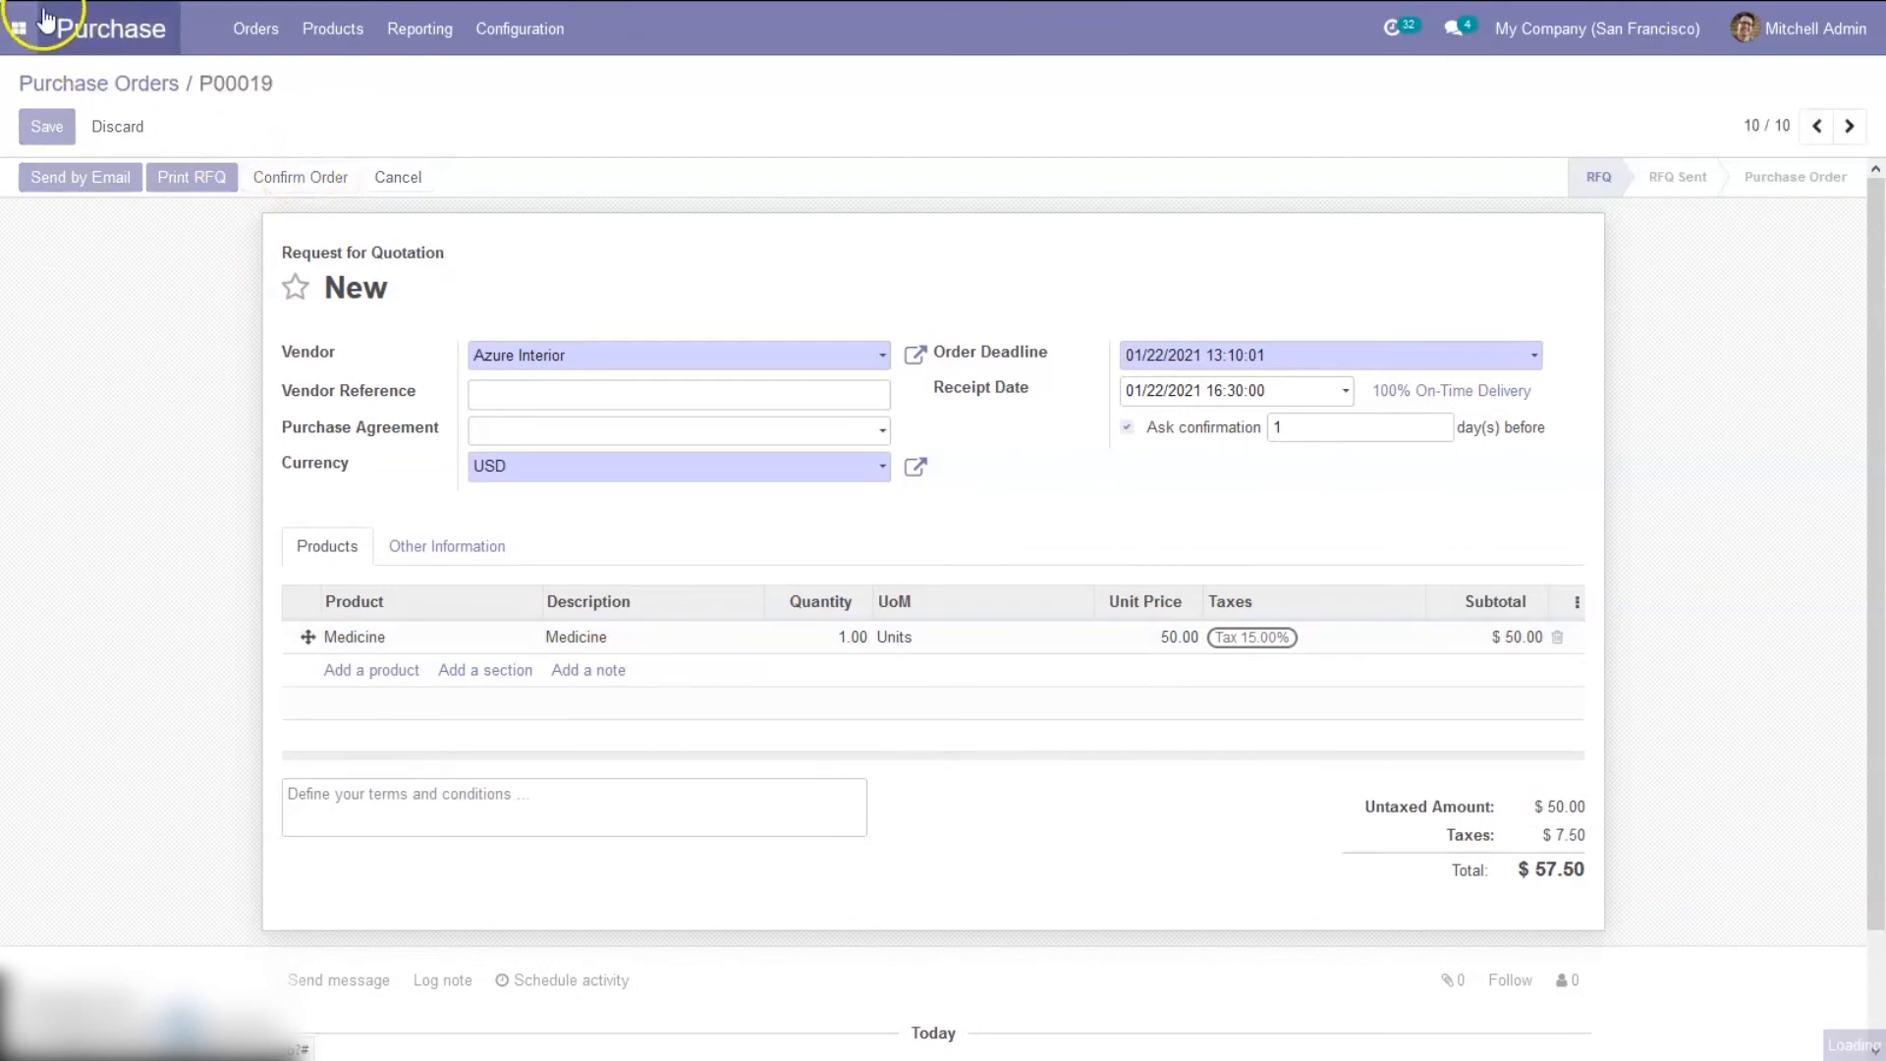
Confirm P00019 and validate receipt WH/IN/00014 of one Medicine as an immediate transfer
left_click(299, 177)
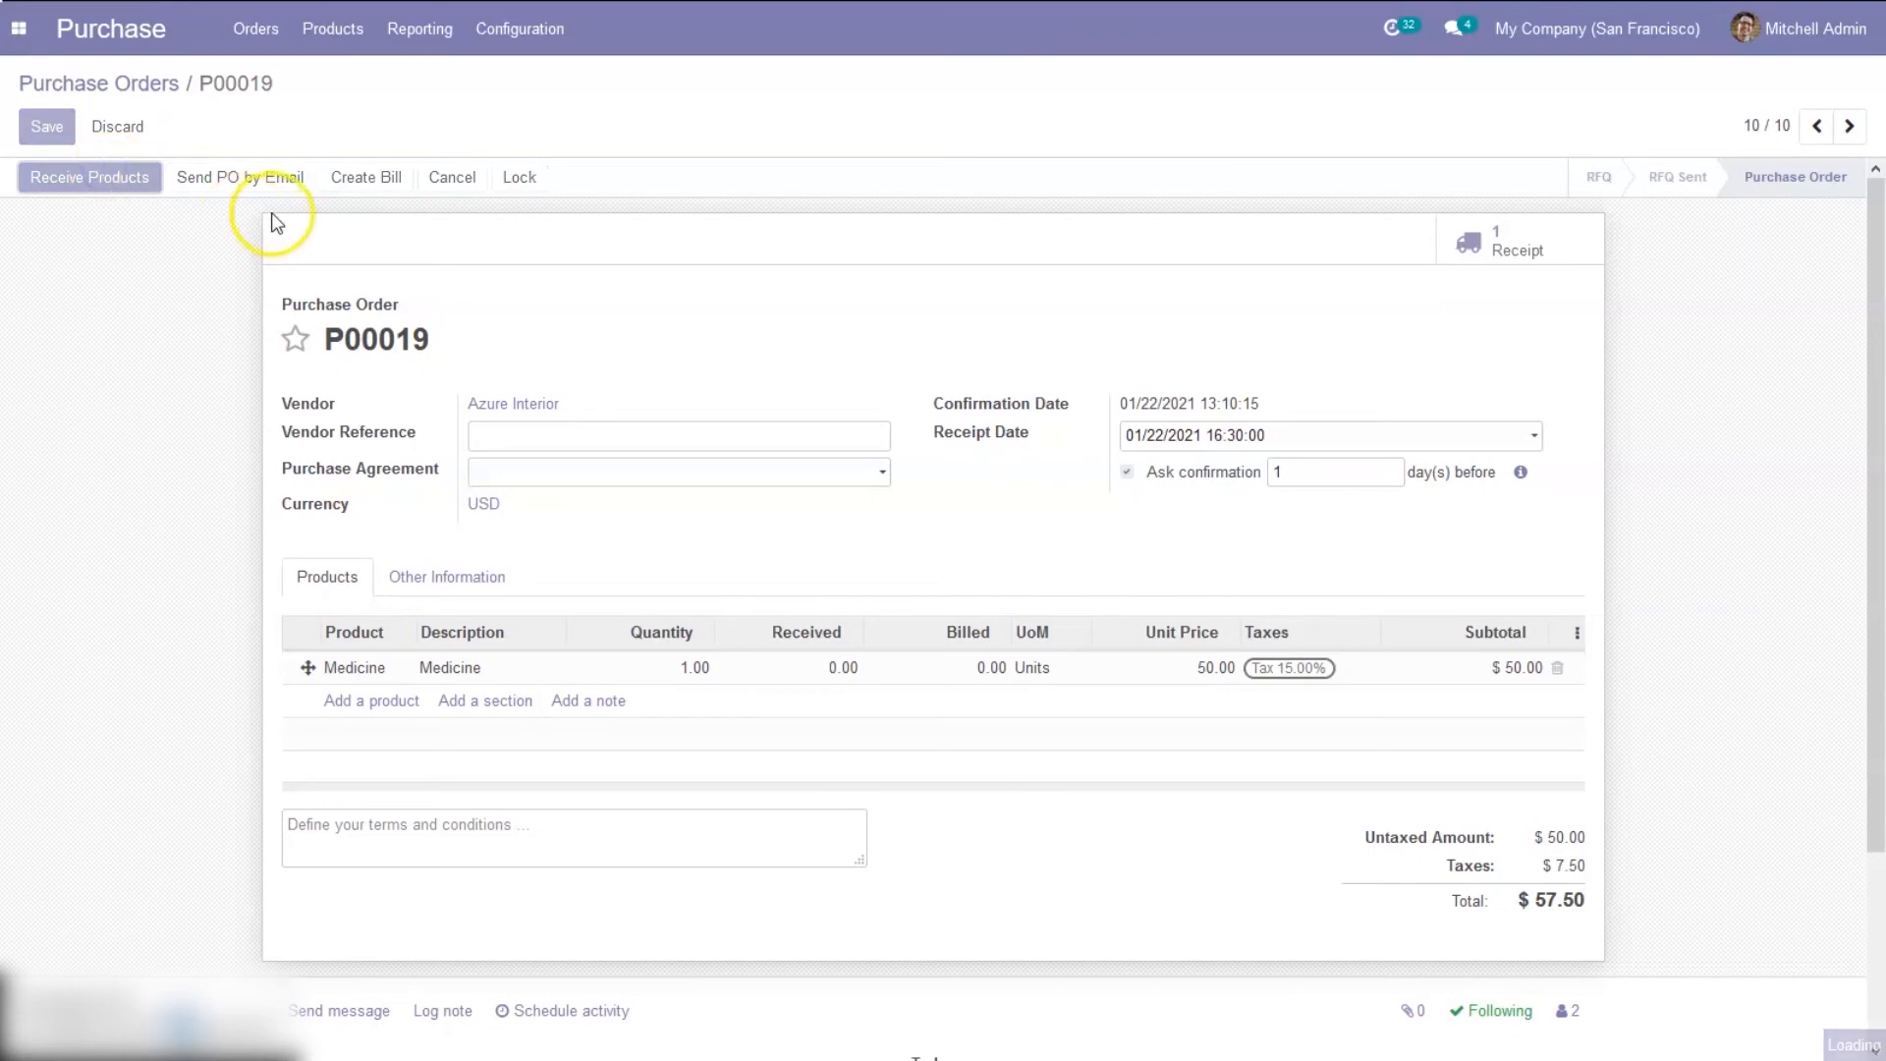
left_click(1517, 238)
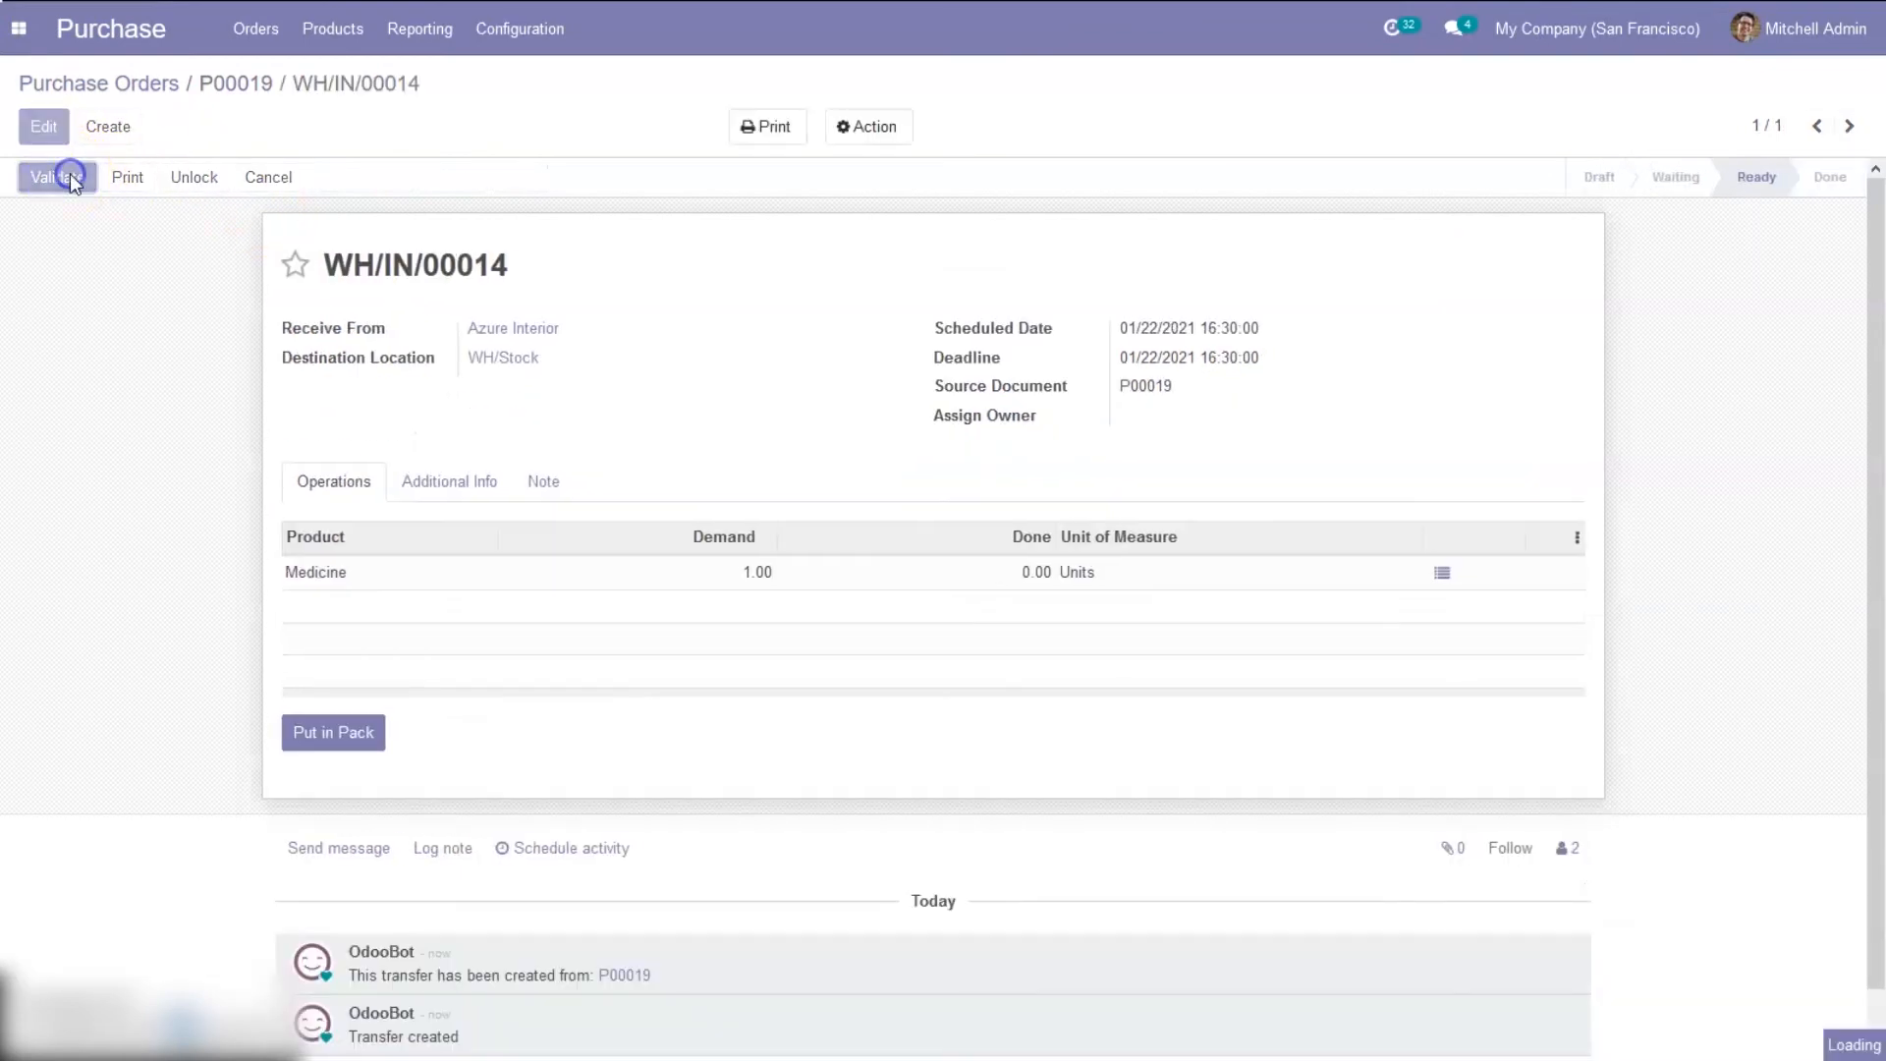
left_click(53, 177)
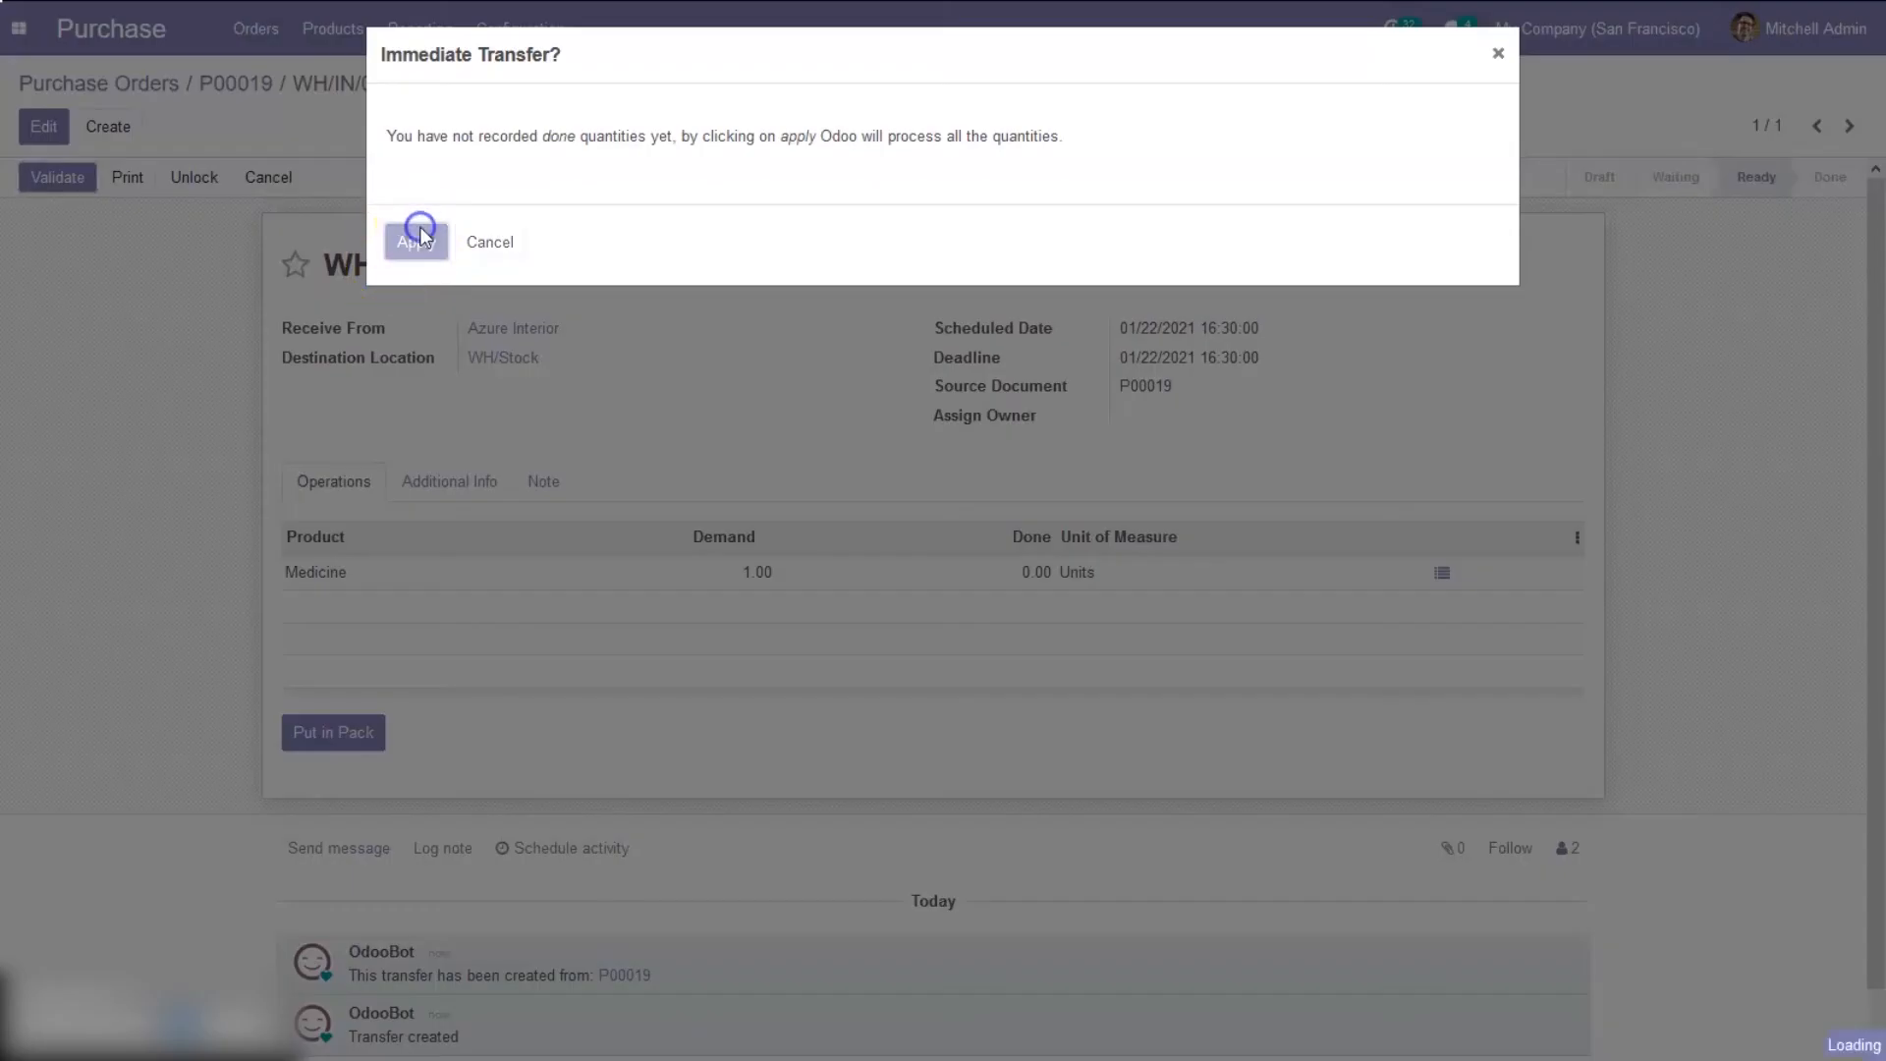
left_click(416, 241)
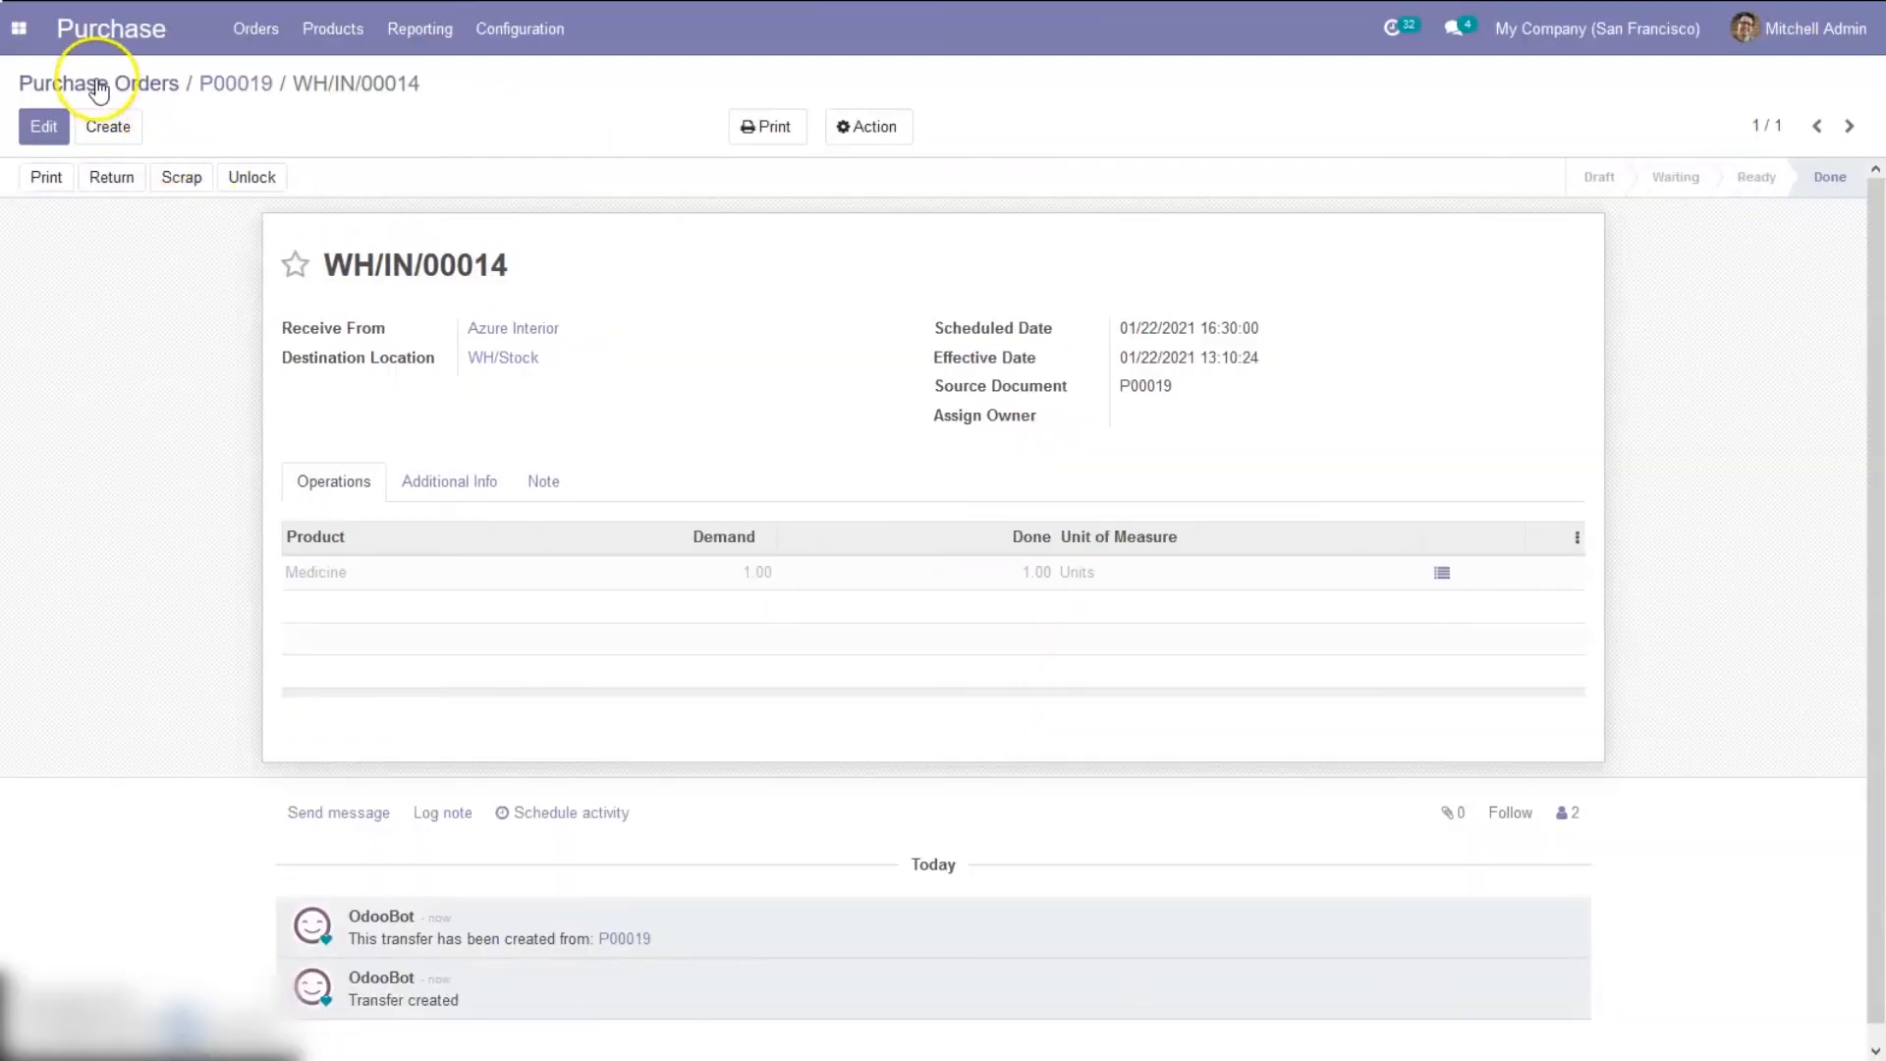
left_click(18, 27)
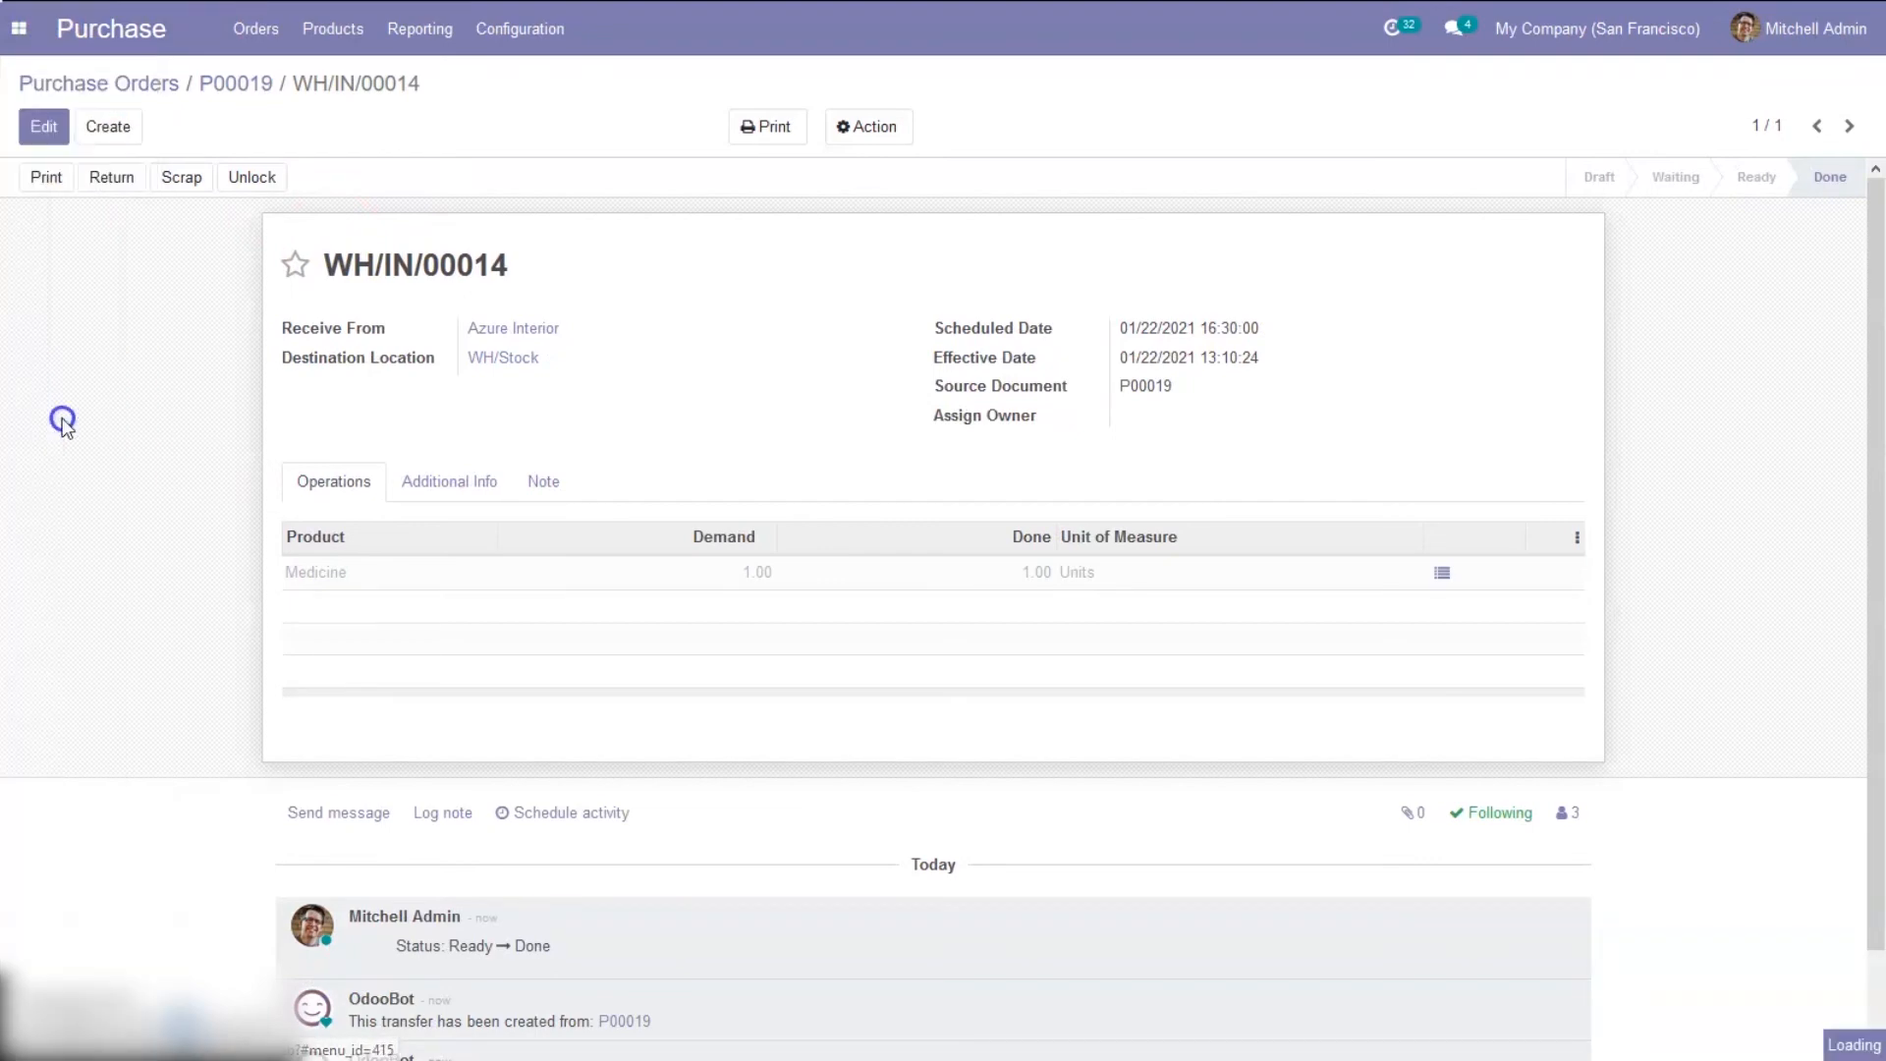
Open the Inventory Product Moves report showing WH/IN/00014 storing Medicine in WH/Stock/Shelf 1
left_click(526, 28)
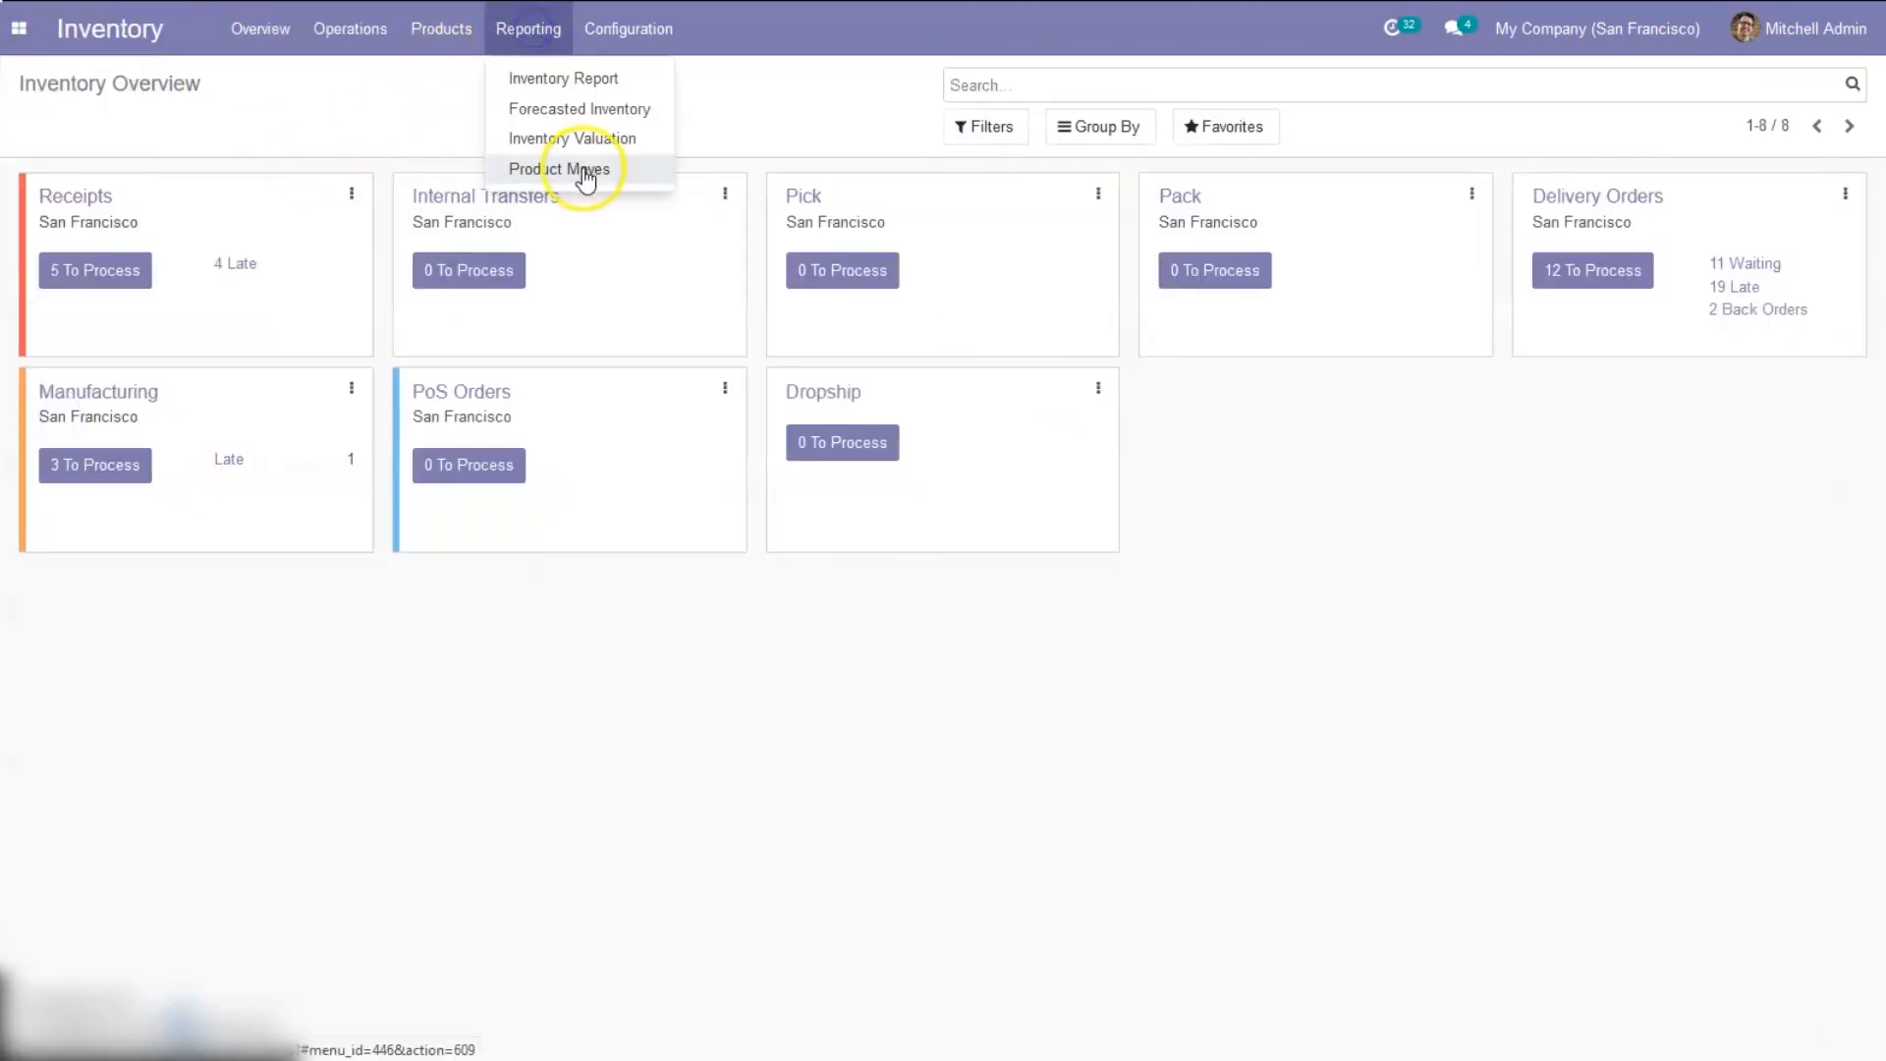
left_click(559, 168)
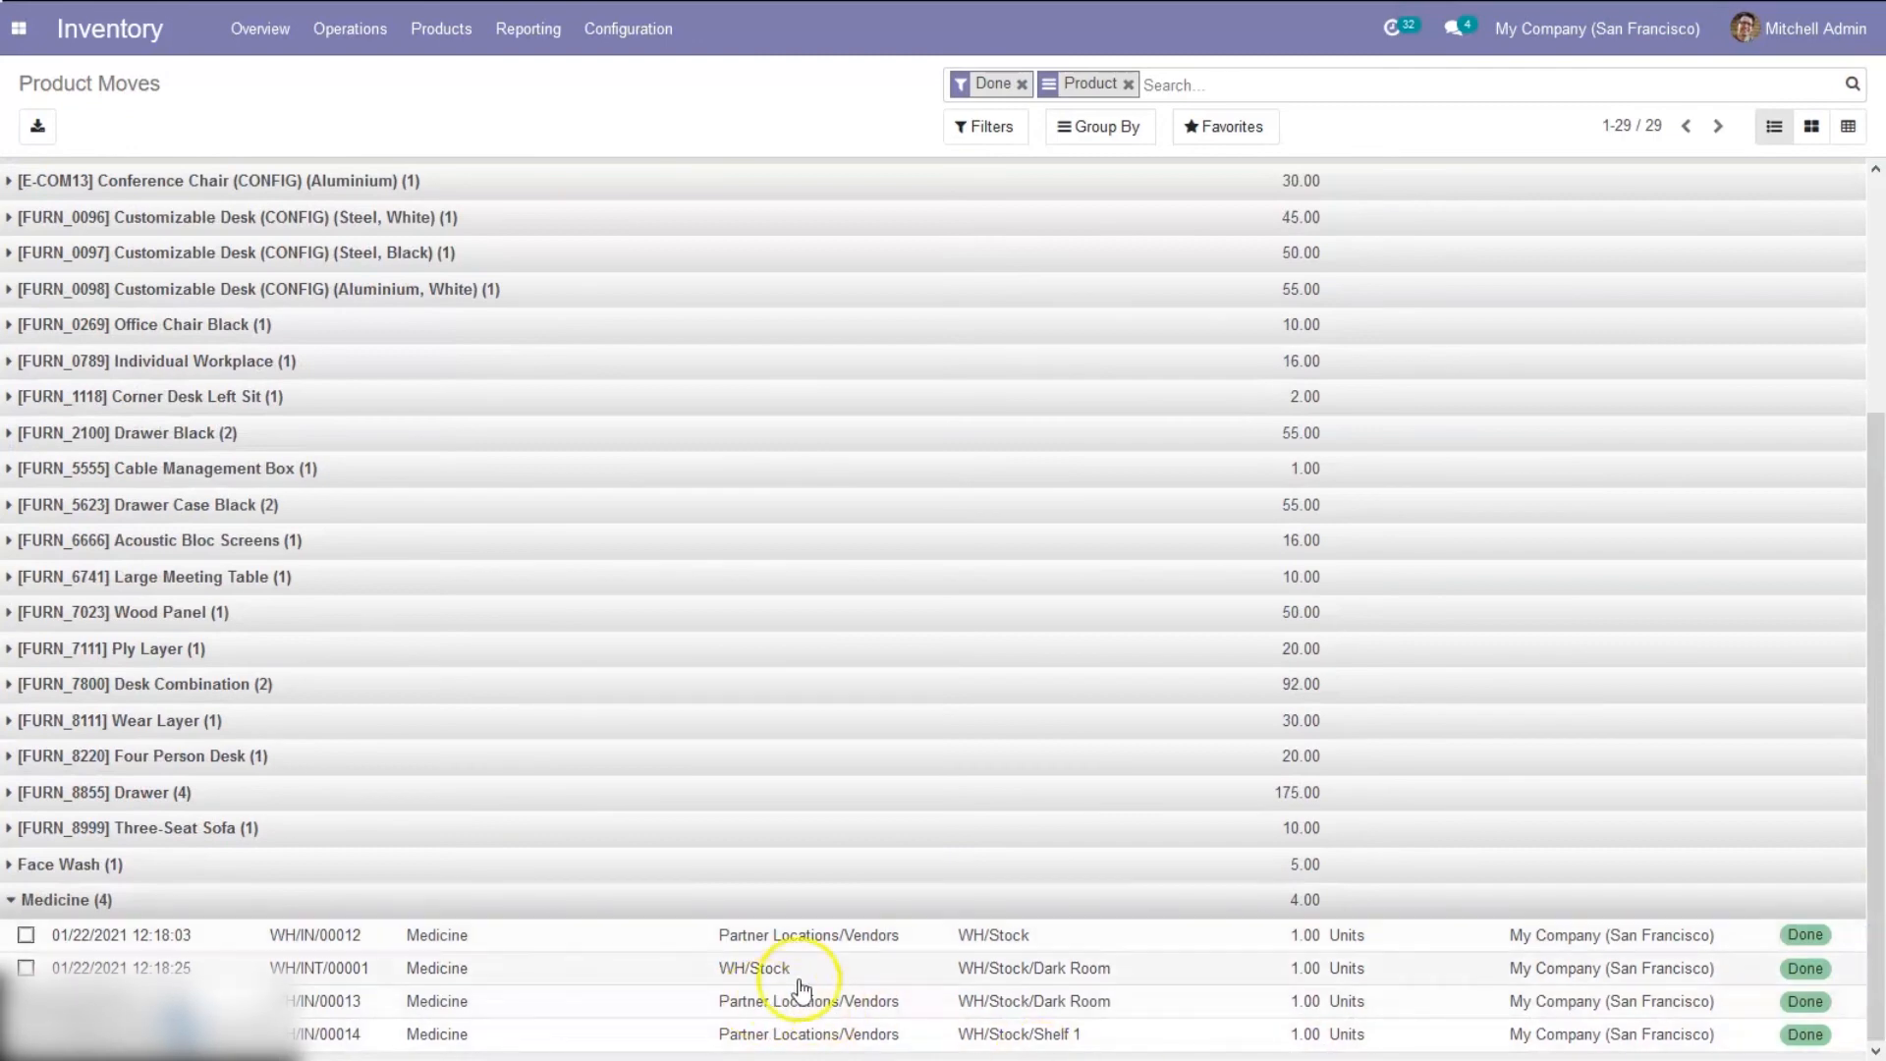
mouse_move(923, 1026)
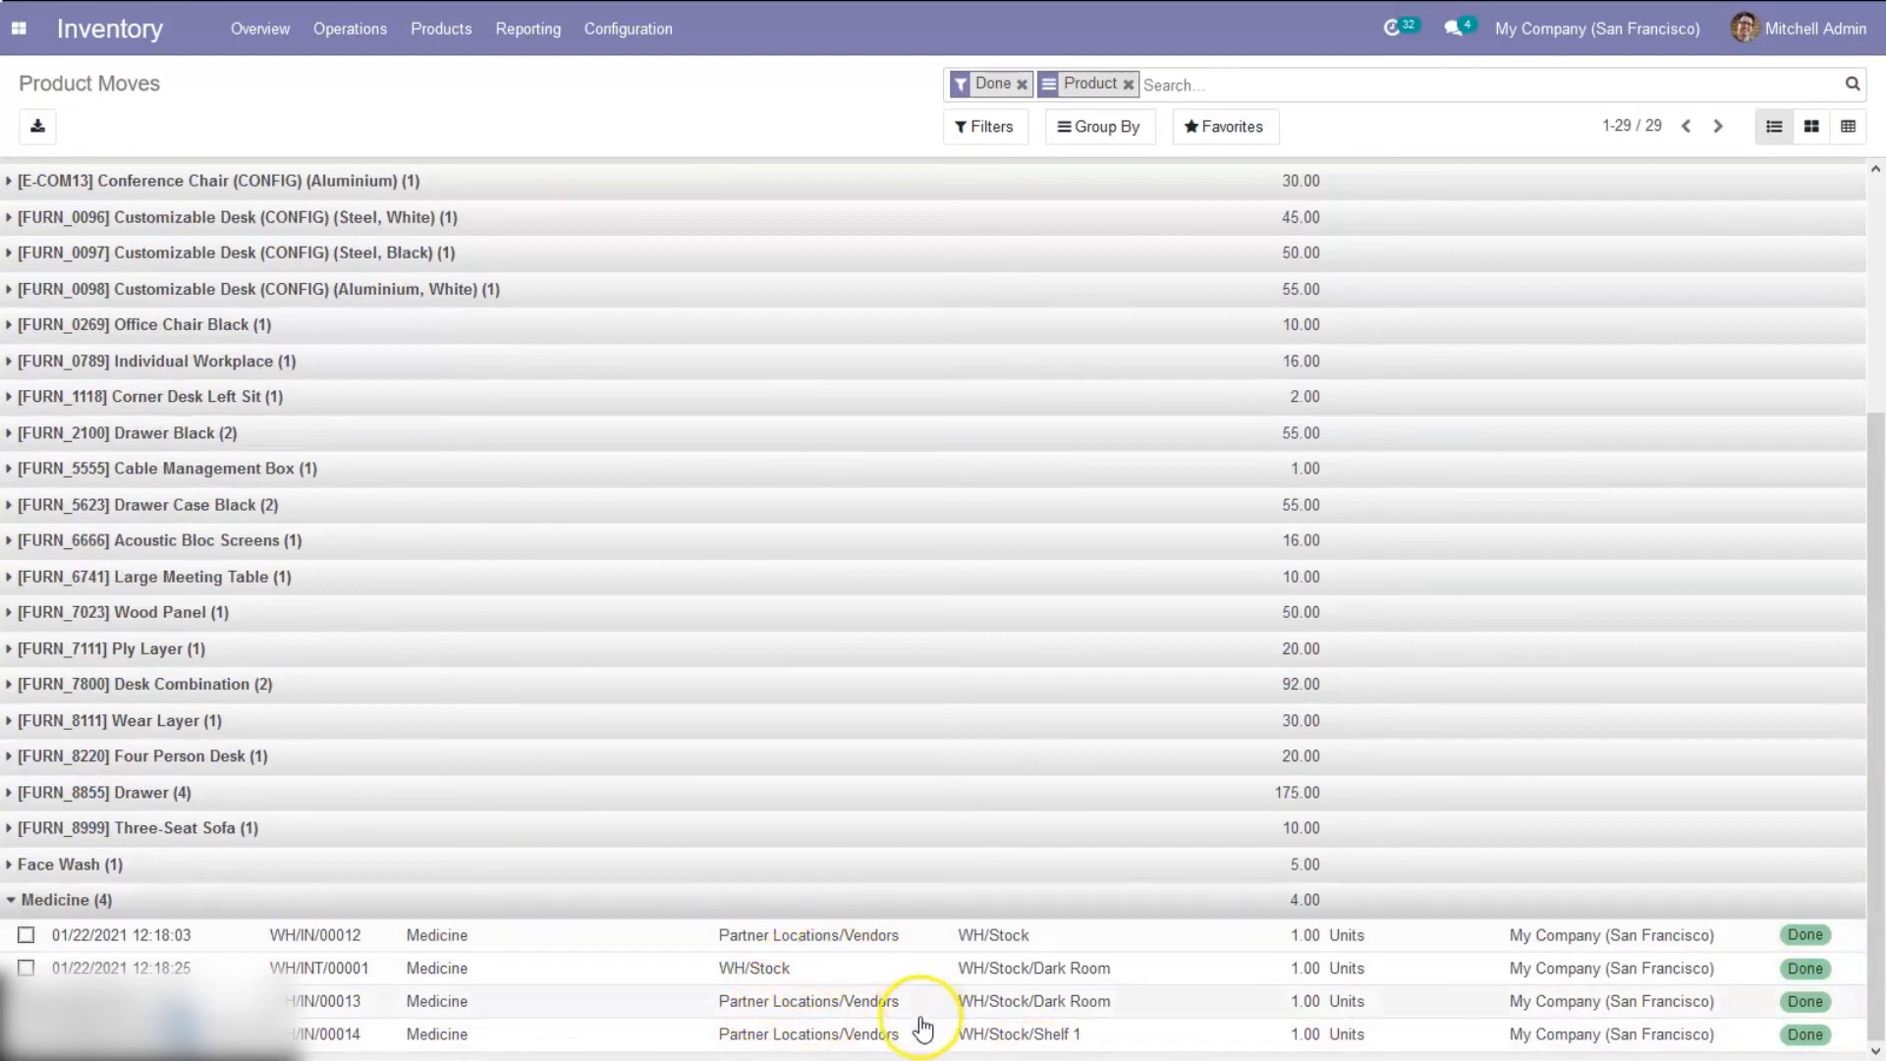